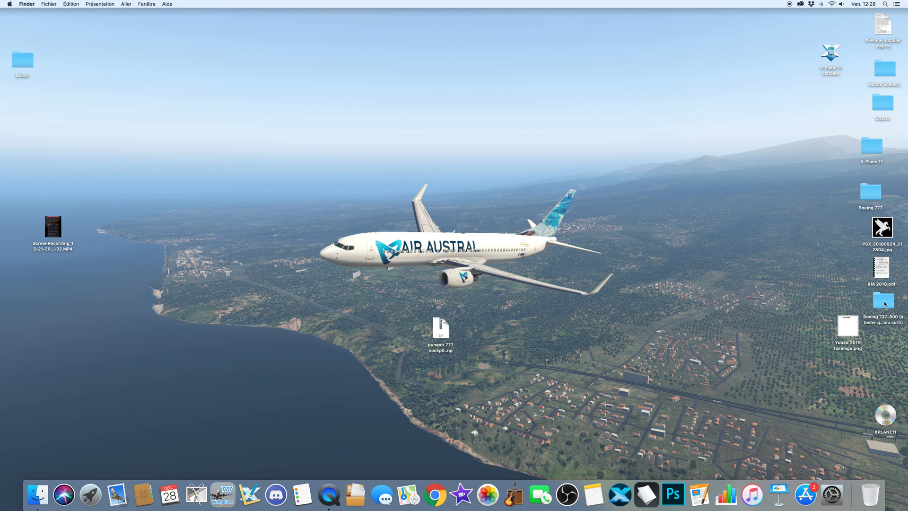
Step: Select the Boeing 777 folder on the desktop, clearing the archive selection
{"action": "left_click", "coordinate": [869, 191]}
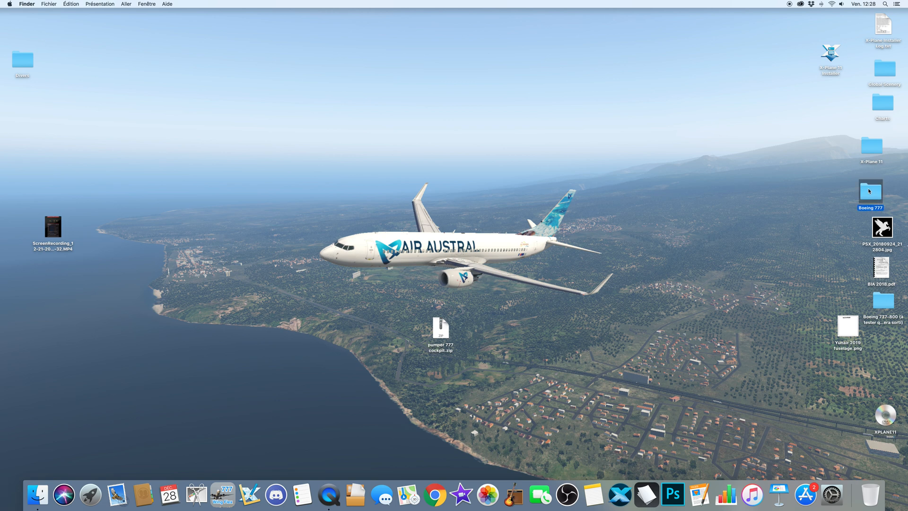
{"action": "mouse_move", "coordinate": [849, 209]}
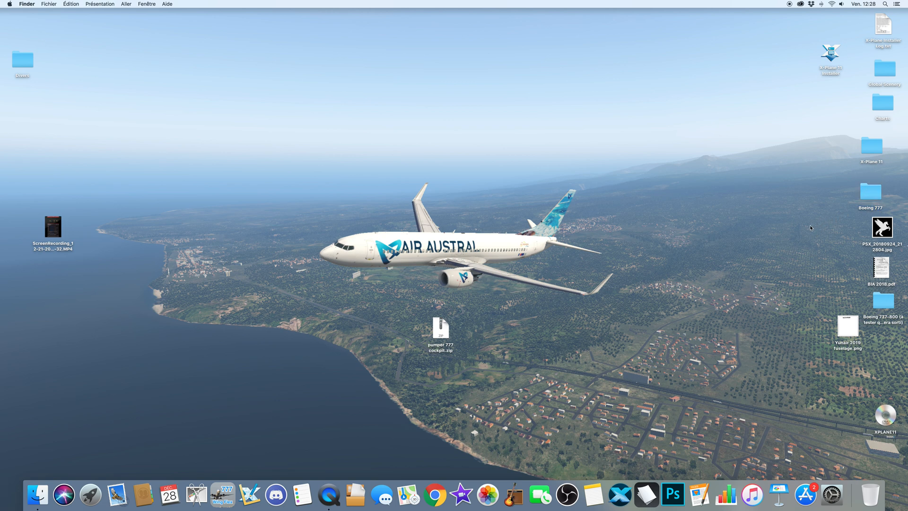
{"action": "mouse_move", "coordinate": [432, 442]}
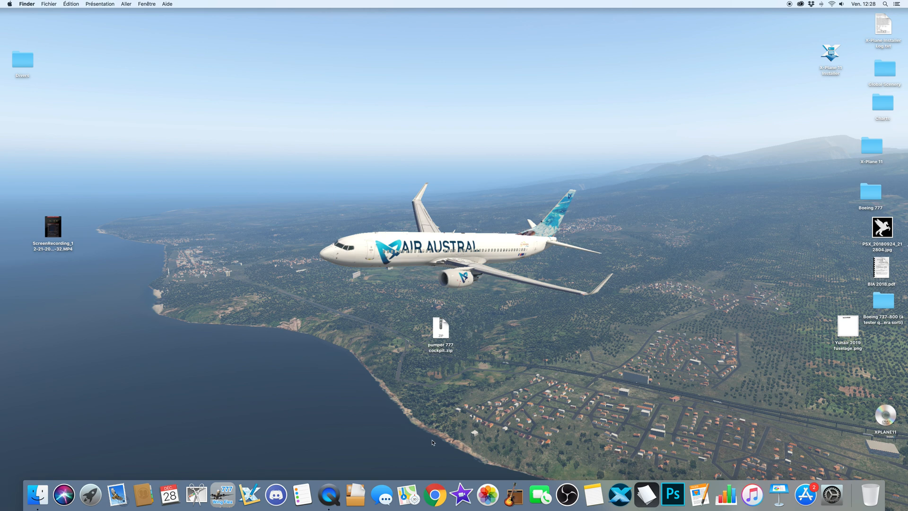
{"action": "mouse_move", "coordinate": [433, 493]}
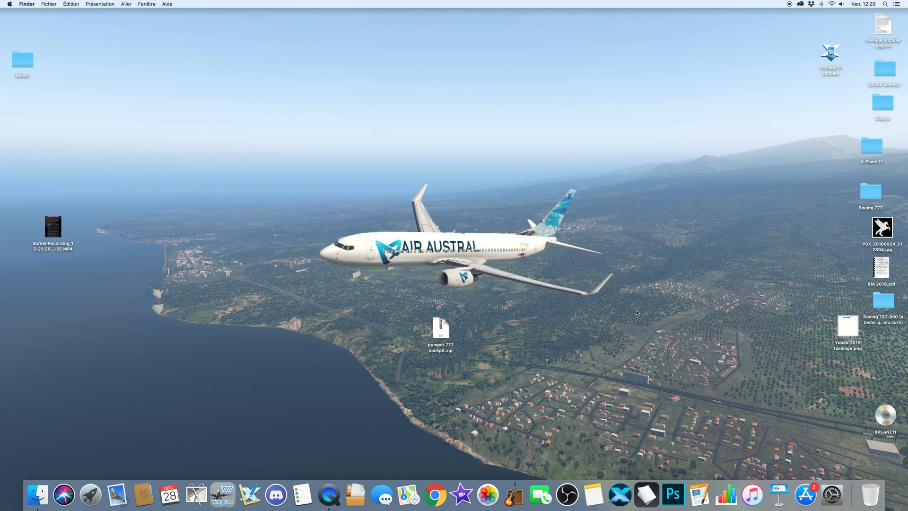
{"action": "mouse_move", "coordinate": [631, 345]}
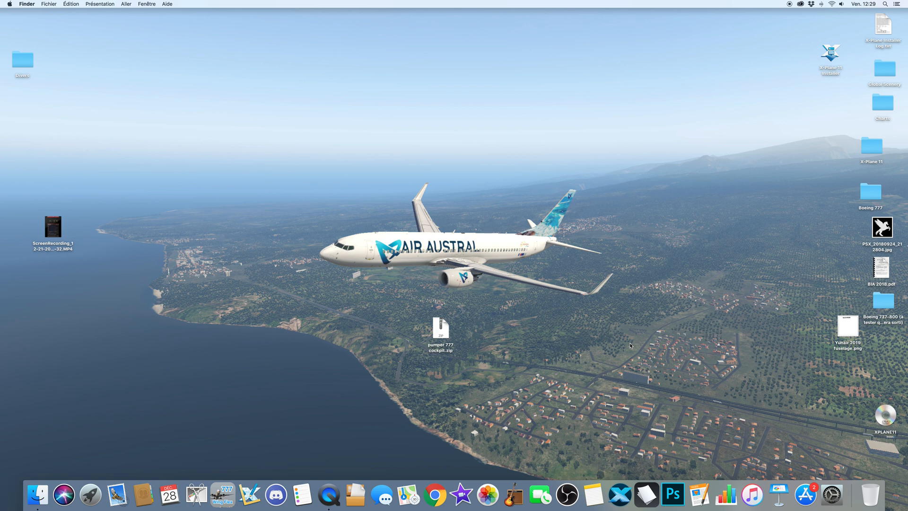
{"action": "mouse_move", "coordinate": [281, 126]}
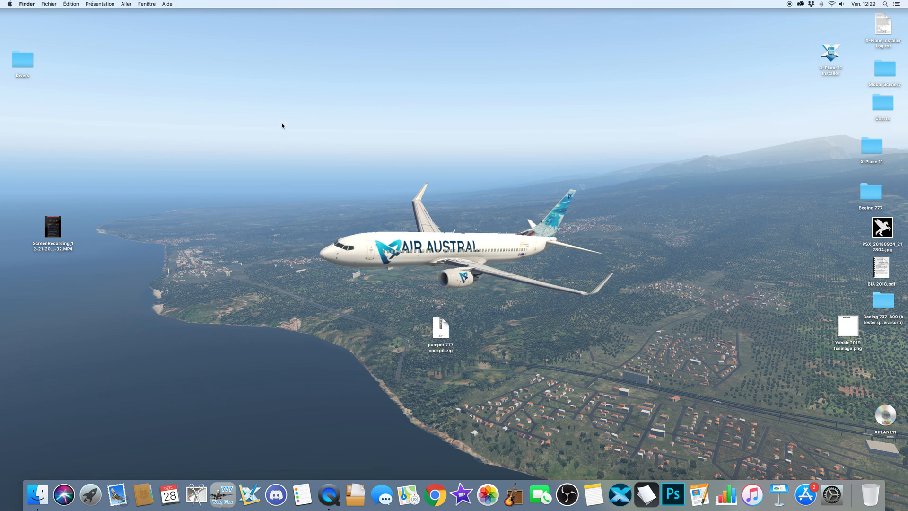
{"action": "mouse_move", "coordinate": [197, 98]}
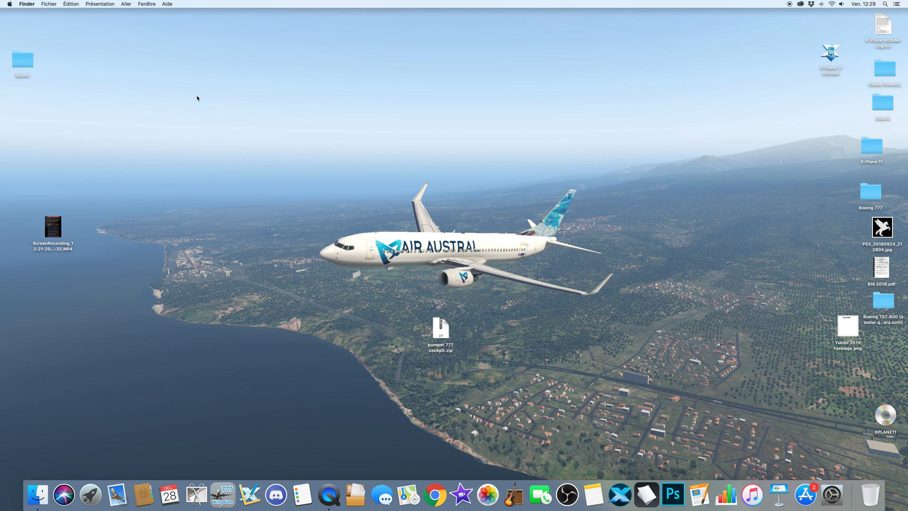
{"action": "mouse_move", "coordinate": [289, 152]}
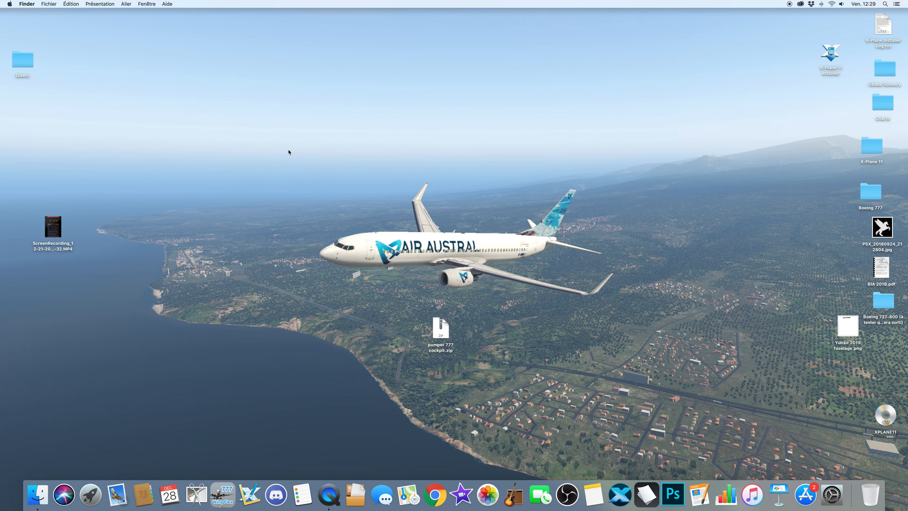
{"action": "mouse_move", "coordinate": [397, 294]}
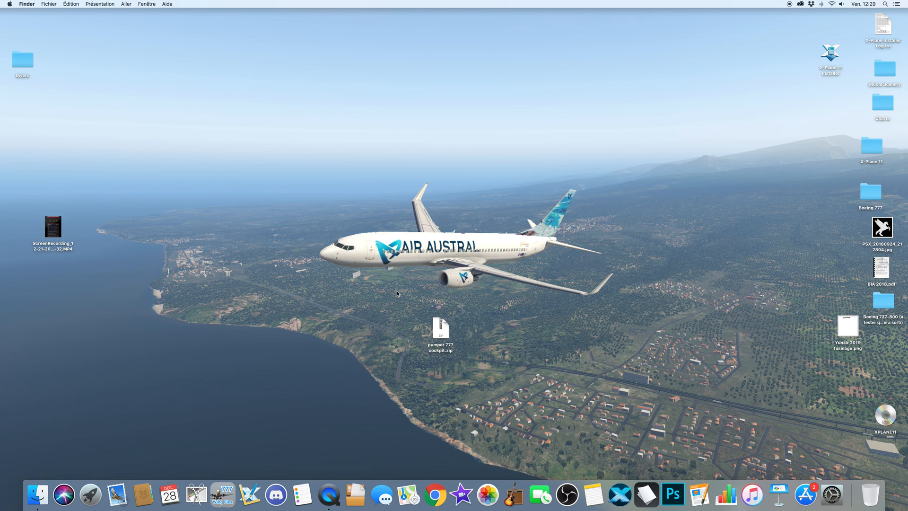
{"action": "mouse_move", "coordinate": [439, 325]}
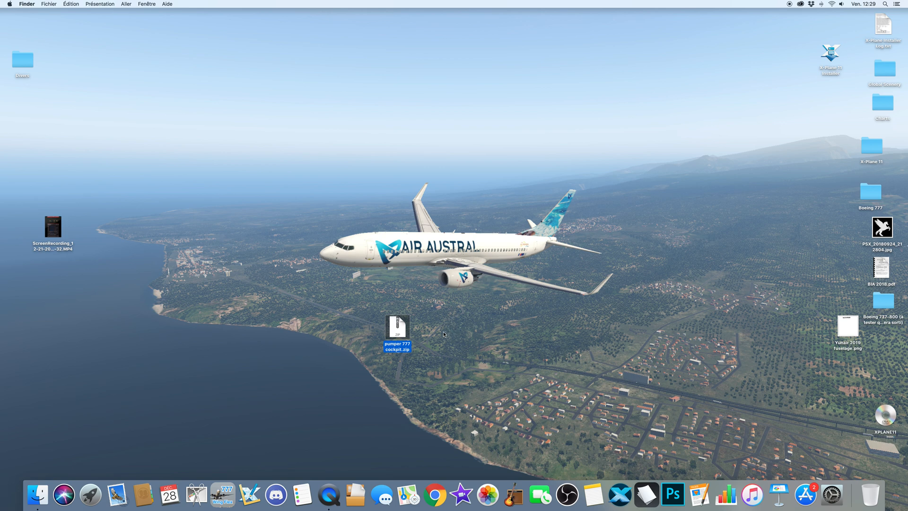
{"action": "mouse_move", "coordinate": [449, 329]}
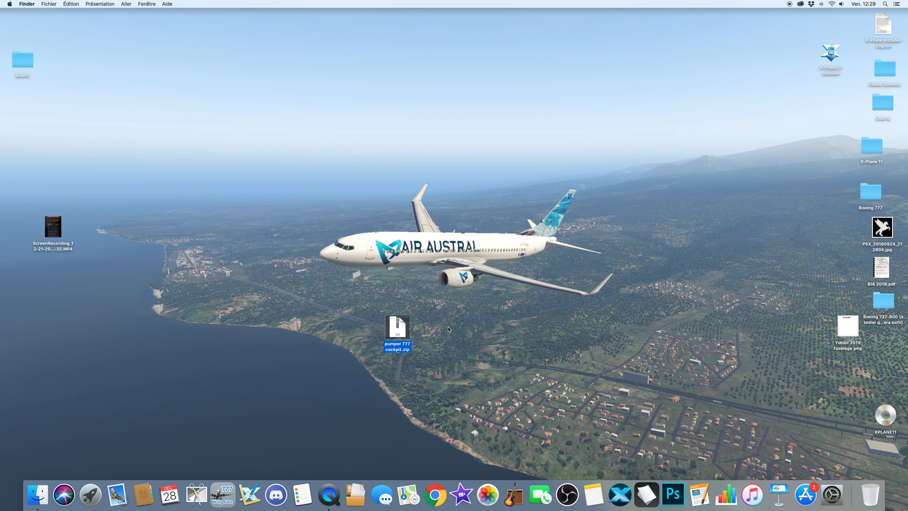
{"action": "mouse_move", "coordinate": [380, 382]}
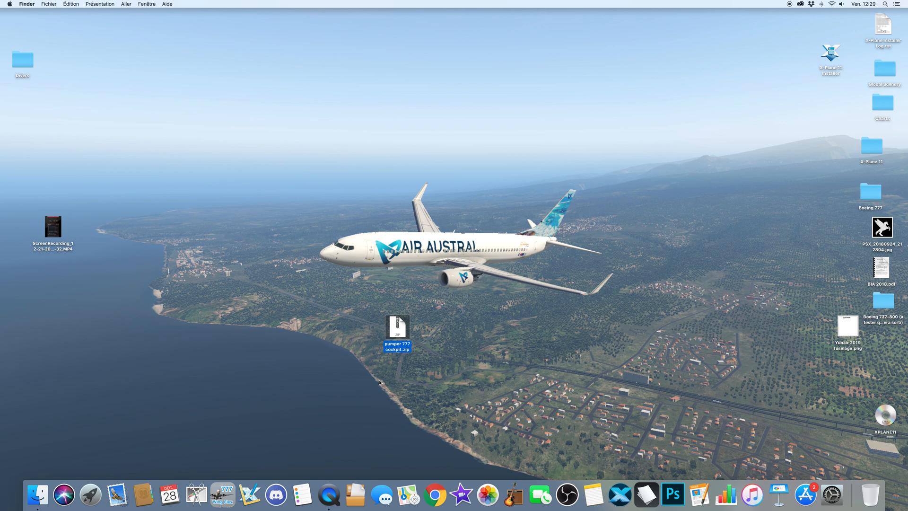
{"action": "left_click", "coordinate": [379, 382]}
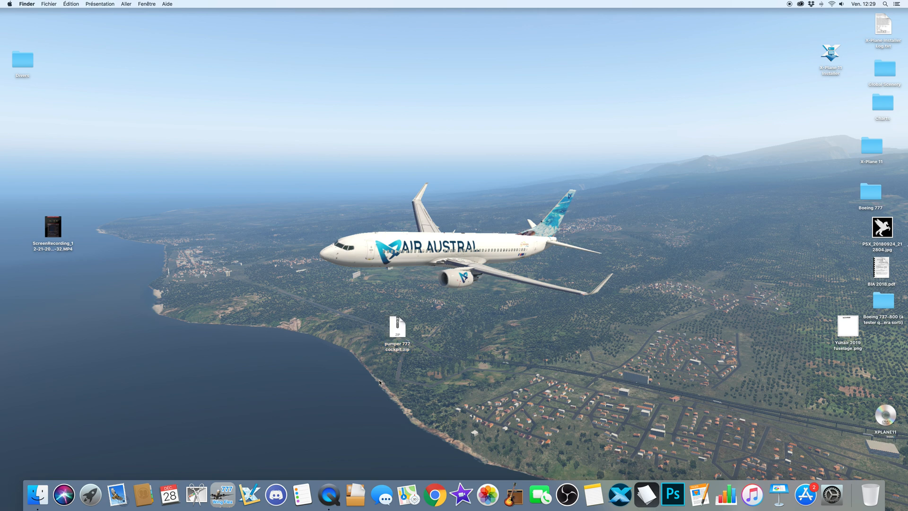
{"action": "mouse_move", "coordinate": [391, 366]}
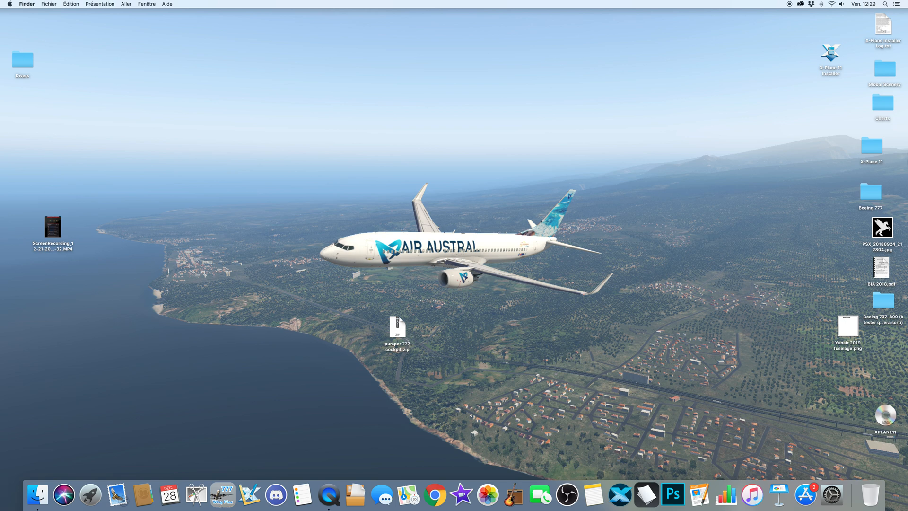
{"action": "mouse_move", "coordinate": [874, 190]}
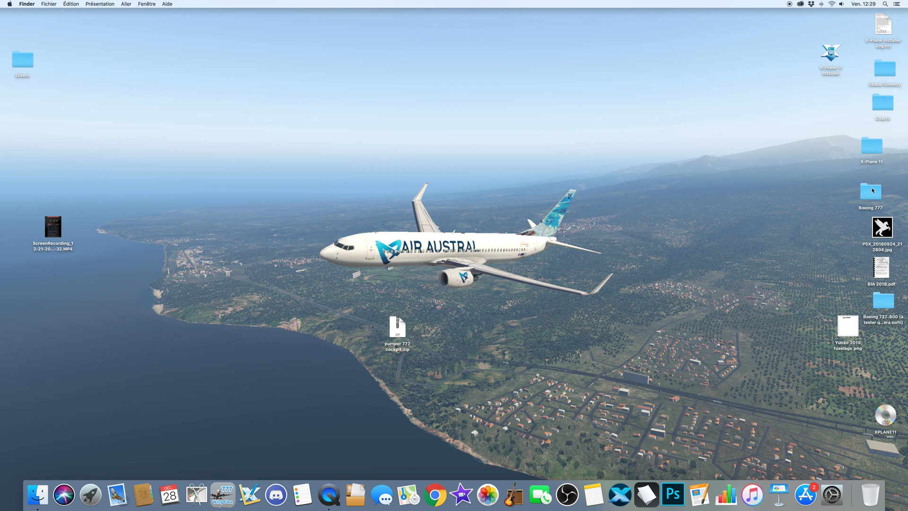
{"action": "left_click", "coordinate": [869, 191]}
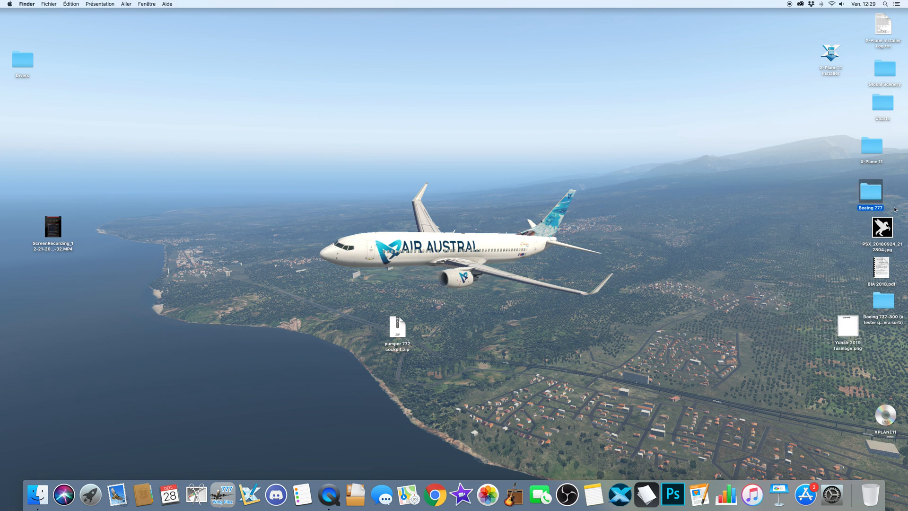
{"action": "double_click", "coordinate": [870, 192]}
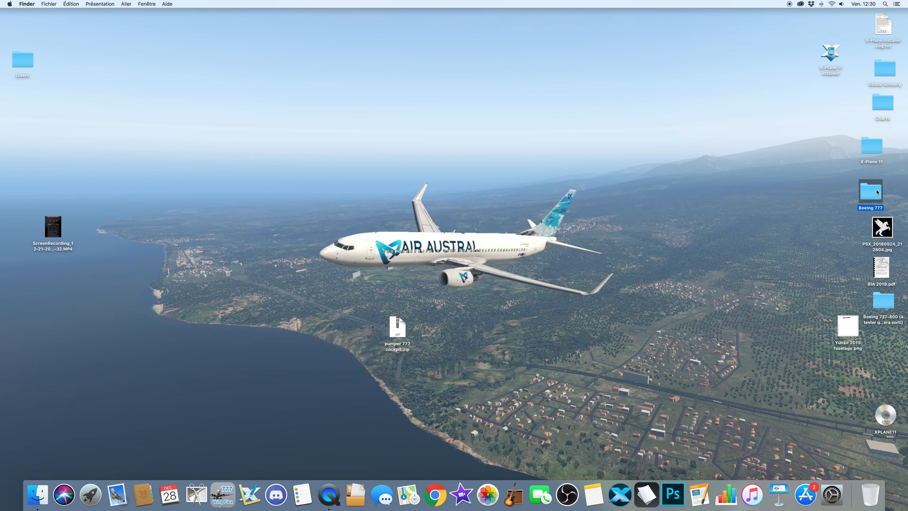
Step: Duplicate the Boeing 777 folder and name the copy 'Boeing 777demo pumper cockpit'
{"action": "right_click", "coordinate": [870, 192]}
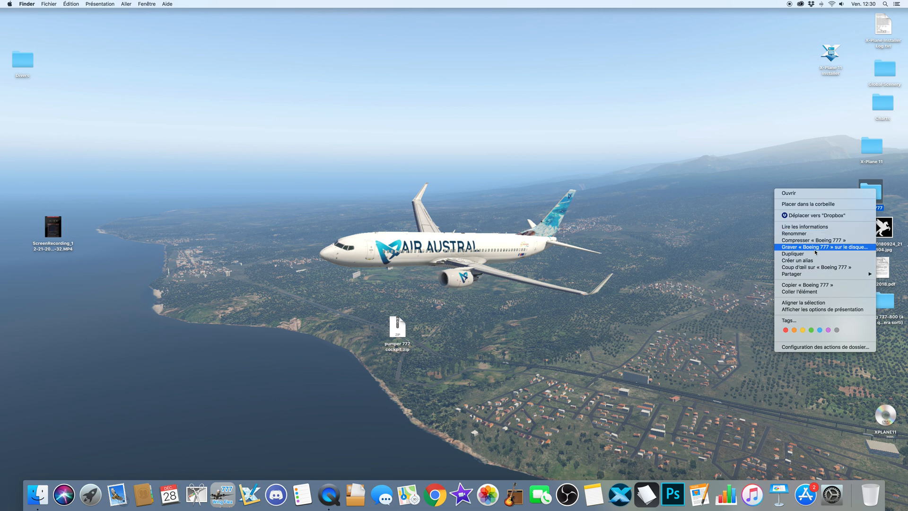
{"action": "mouse_move", "coordinate": [808, 253]}
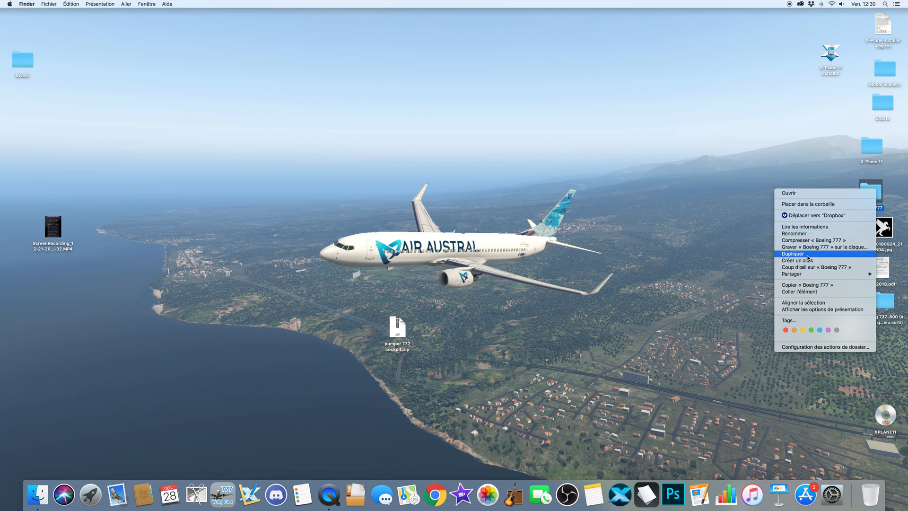
{"action": "left_click", "coordinate": [792, 253]}
{"action": "type", "text": "Boeing 777demo pumper cockpit"}
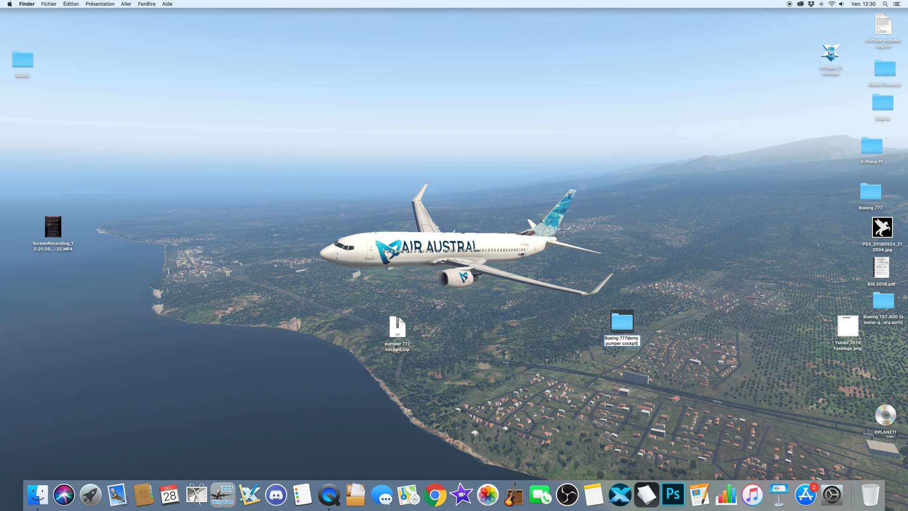
{"action": "left_click", "coordinate": [573, 326]}
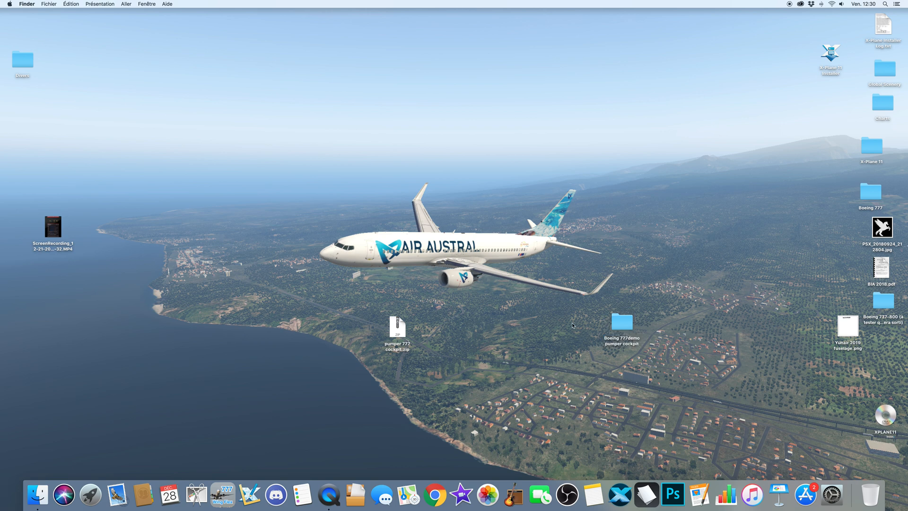
{"action": "left_click", "coordinate": [397, 325]}
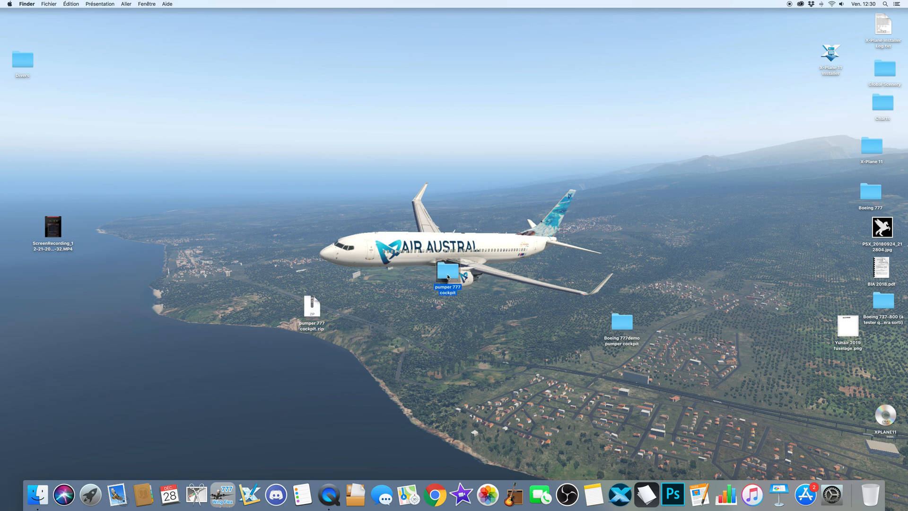
{"action": "double_click", "coordinate": [447, 273]}
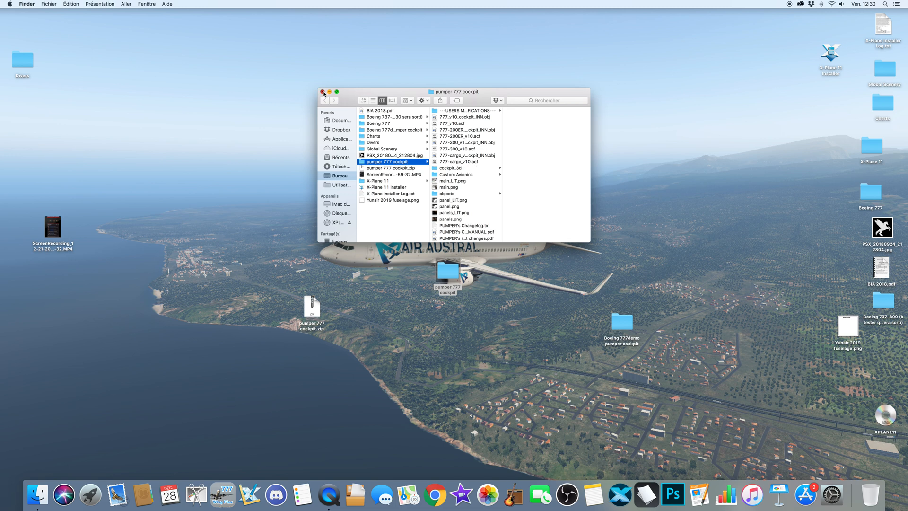
{"action": "left_click", "coordinate": [322, 91]}
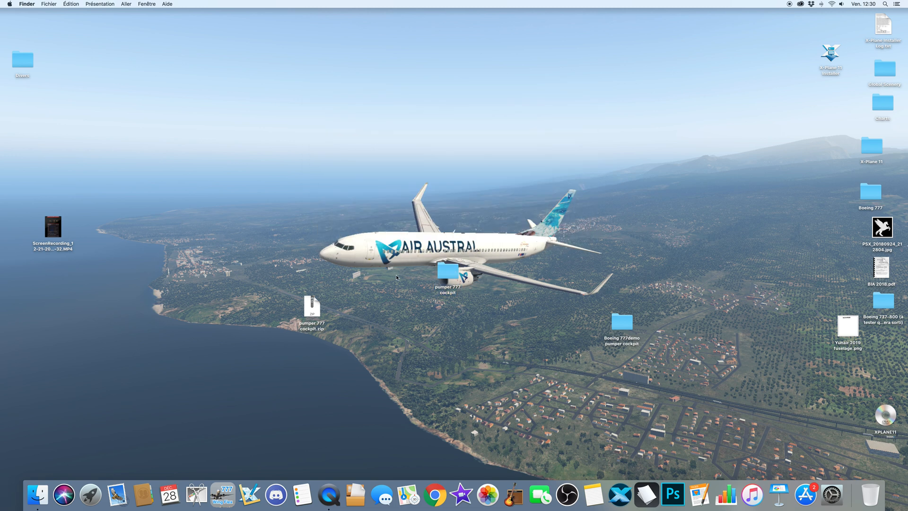
{"action": "mouse_move", "coordinate": [306, 335]}
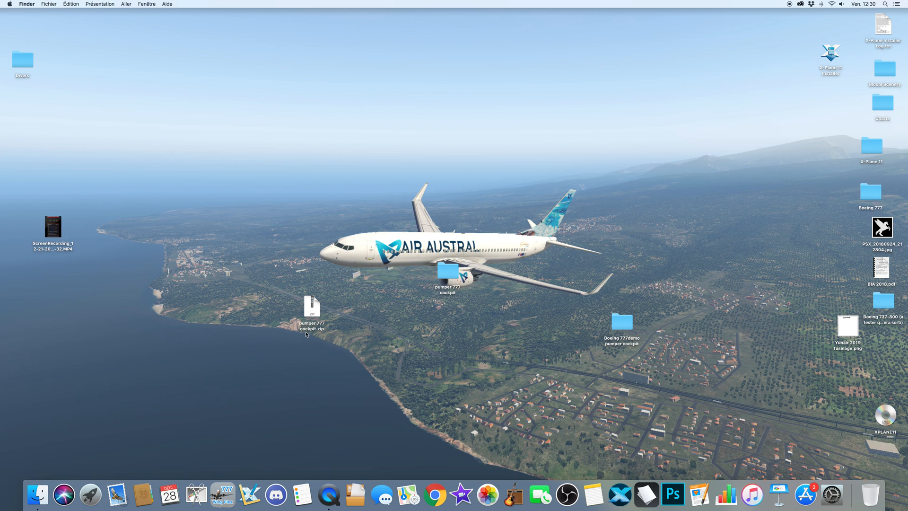
{"action": "mouse_move", "coordinate": [338, 312]}
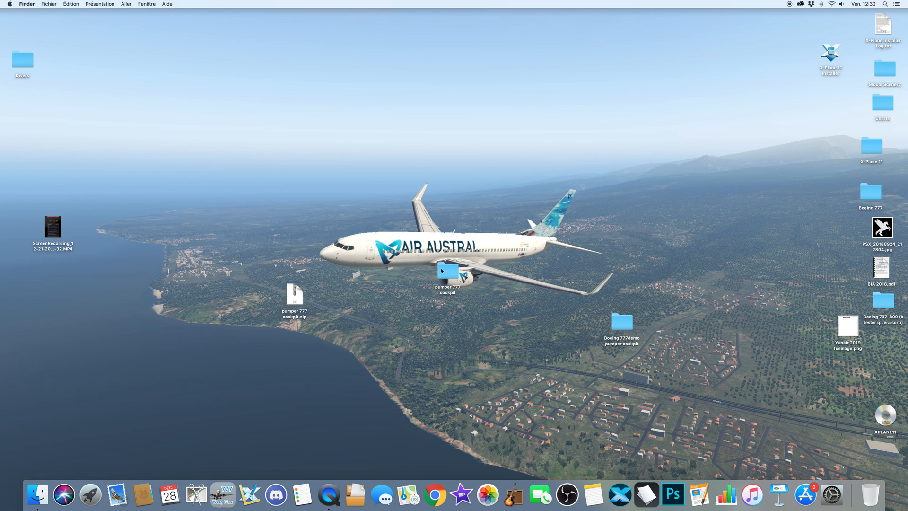
{"action": "mouse_move", "coordinate": [330, 318]}
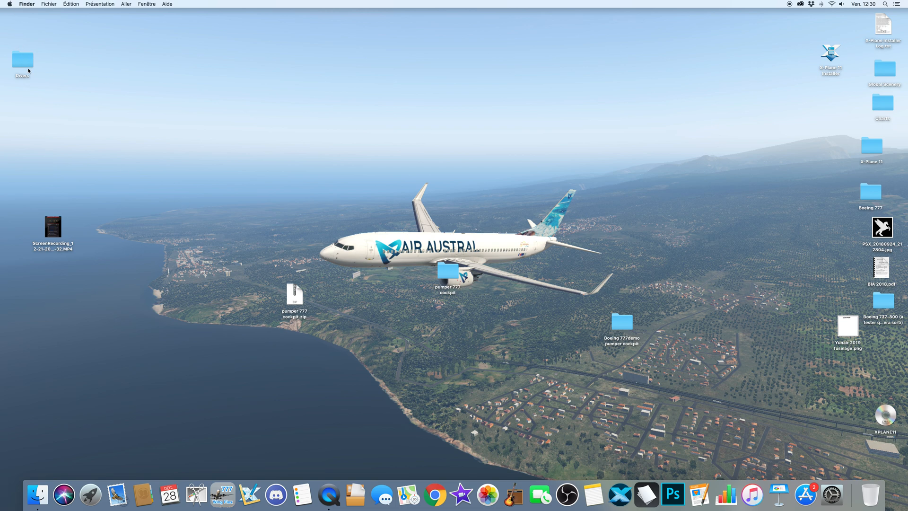
{"action": "mouse_move", "coordinate": [606, 322]}
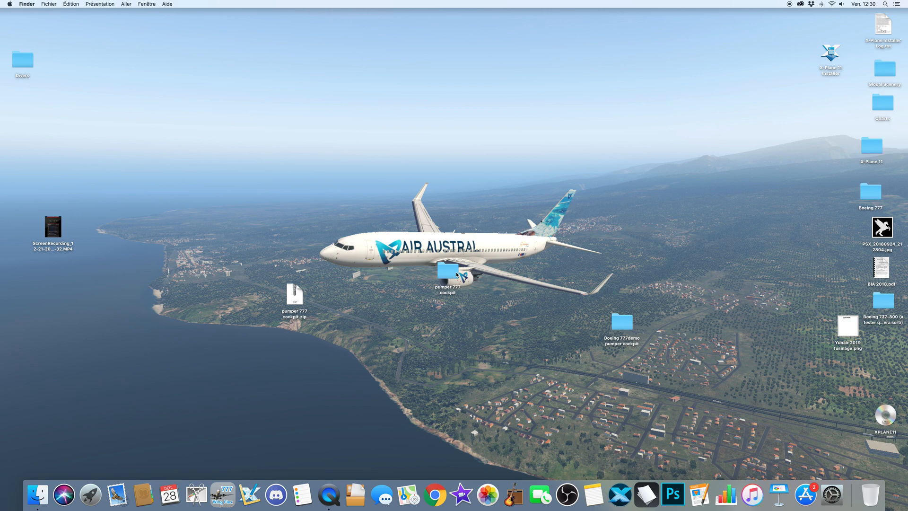
Step: Open both cockpit folders and move ---USERS MODIFICATIONS--- into Boeing 777demo pumper cockpit
{"action": "double_click", "coordinate": [447, 272]}
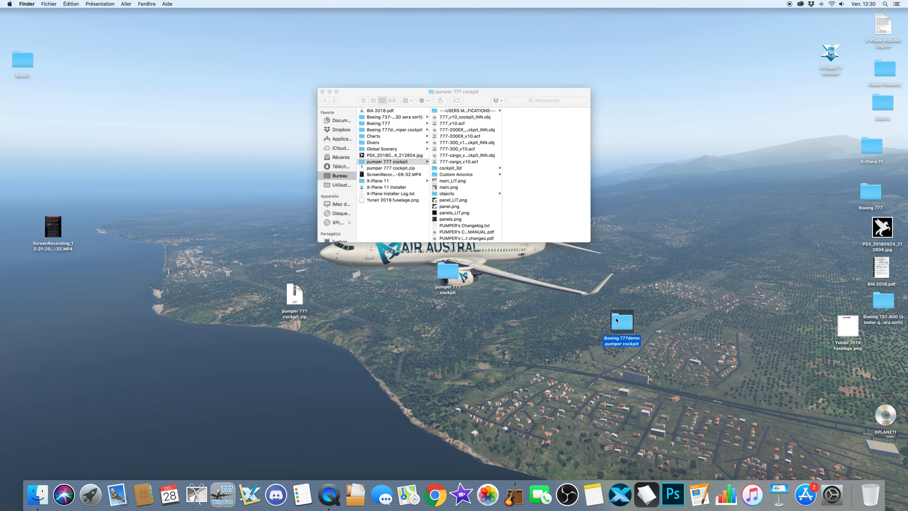
{"action": "double_click", "coordinate": [622, 320]}
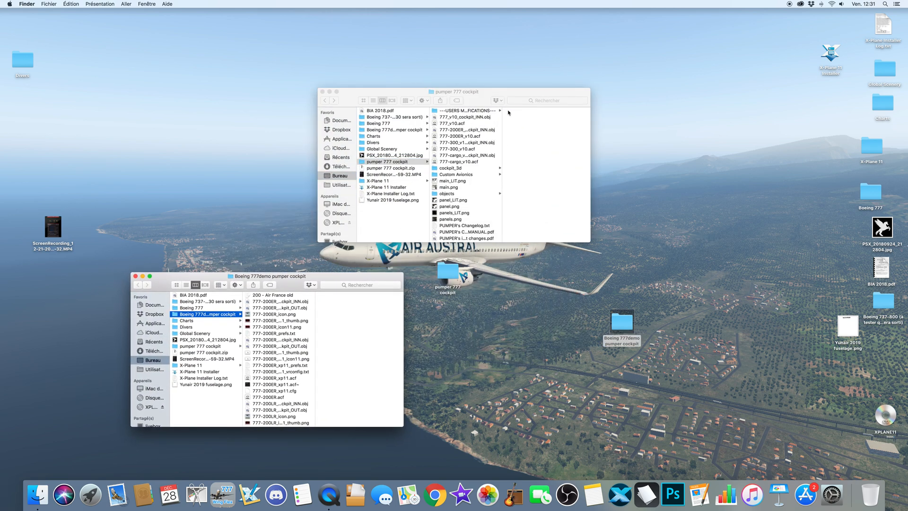
{"action": "left_click", "coordinate": [272, 308]}
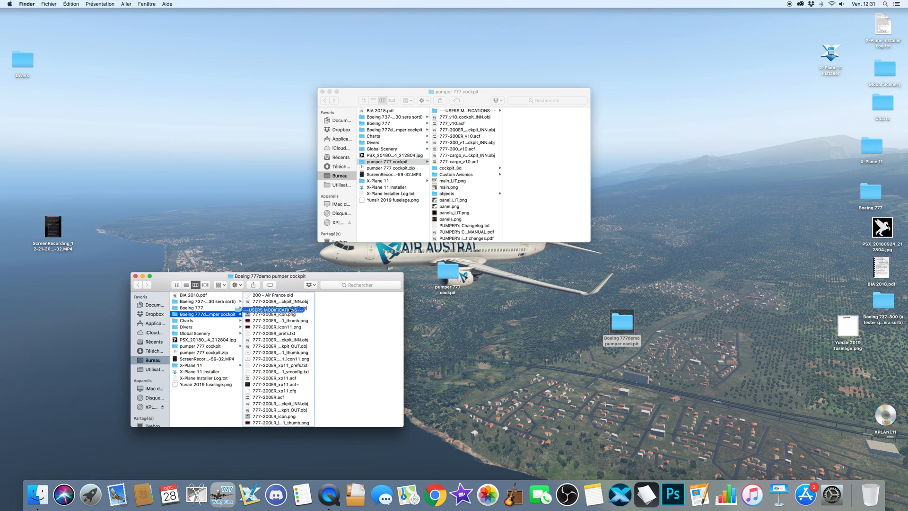
{"action": "left_click", "coordinate": [279, 307]}
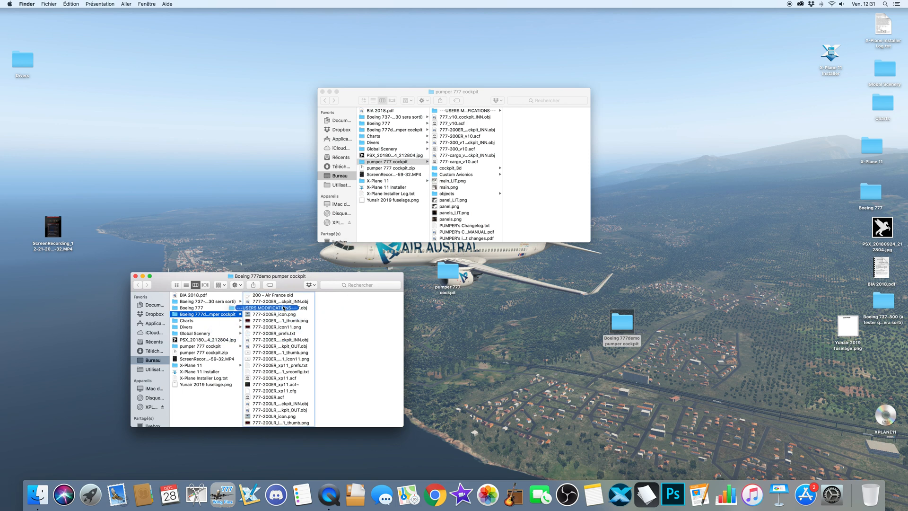
{"action": "left_click", "coordinate": [278, 294]}
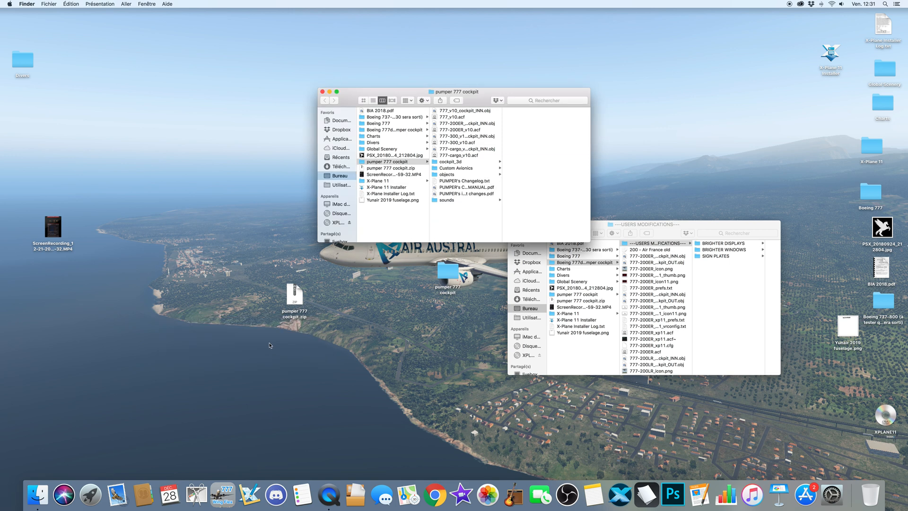
{"action": "mouse_move", "coordinate": [481, 112]}
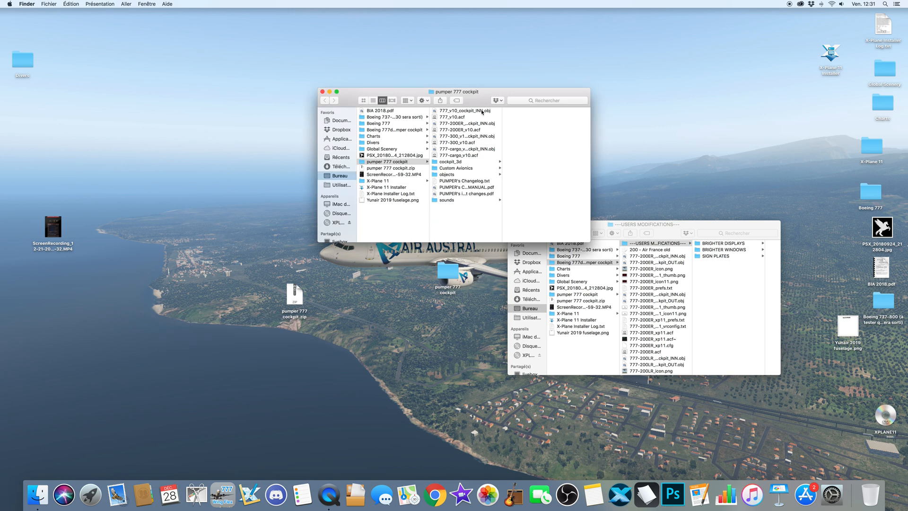
Step: Trash the PUMPER documents and sounds folder from pumper 777 cockpit
{"action": "left_click", "coordinate": [447, 175]}
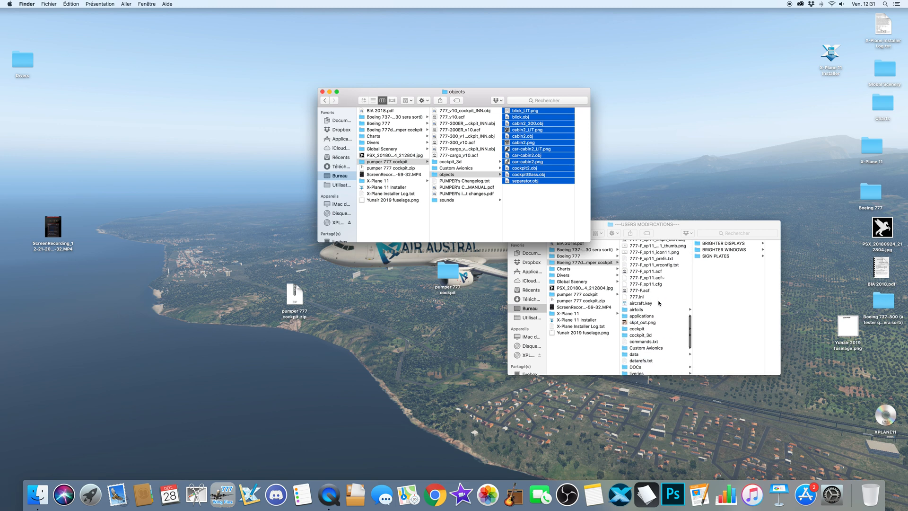
{"action": "scroll", "scroll_direction": "down", "scroll_amount": 3}
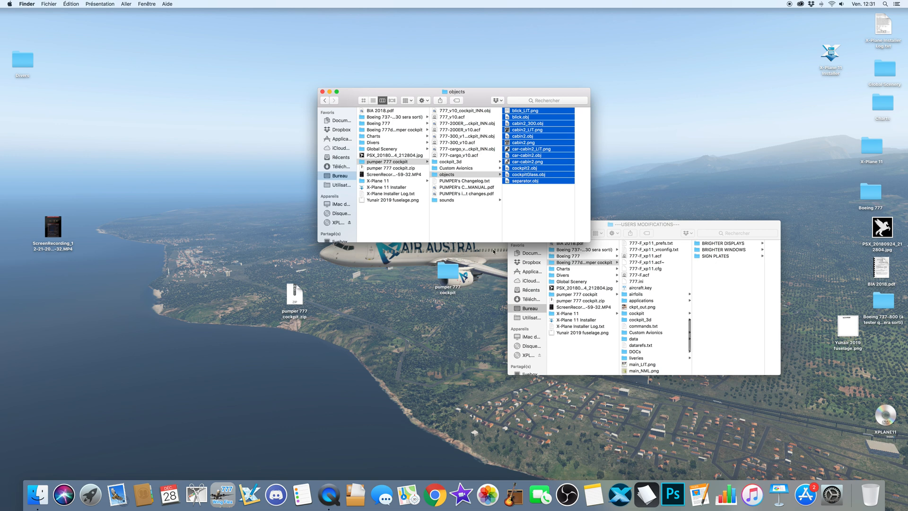
{"action": "scroll", "scroll_direction": "down", "scroll_amount": 3}
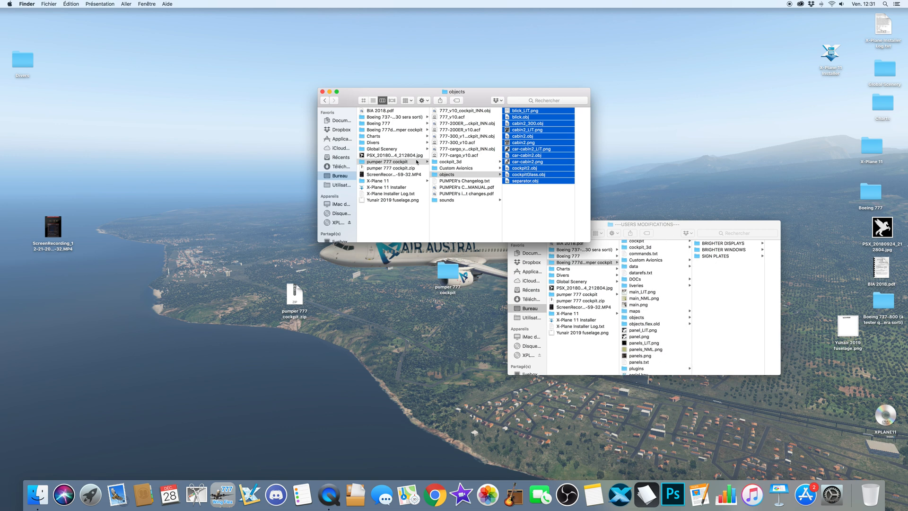
{"action": "mouse_move", "coordinate": [464, 247]}
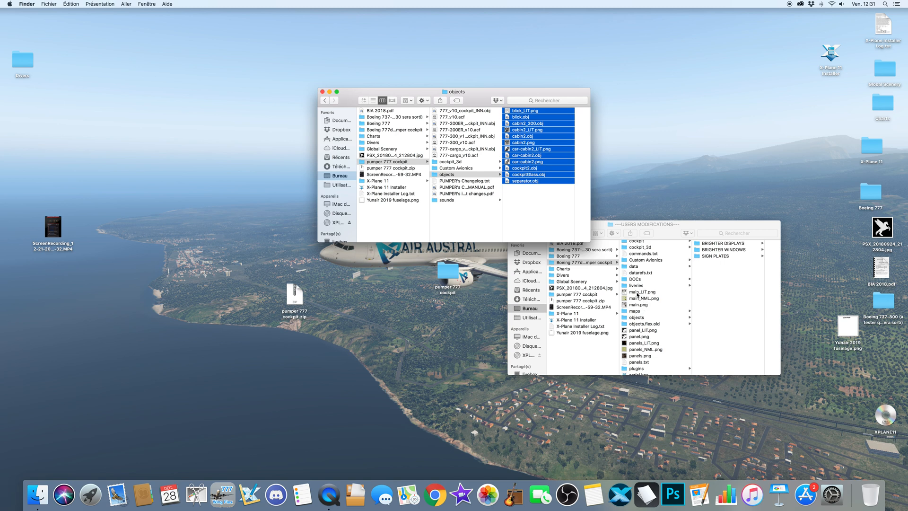
{"action": "left_click", "coordinate": [466, 193]}
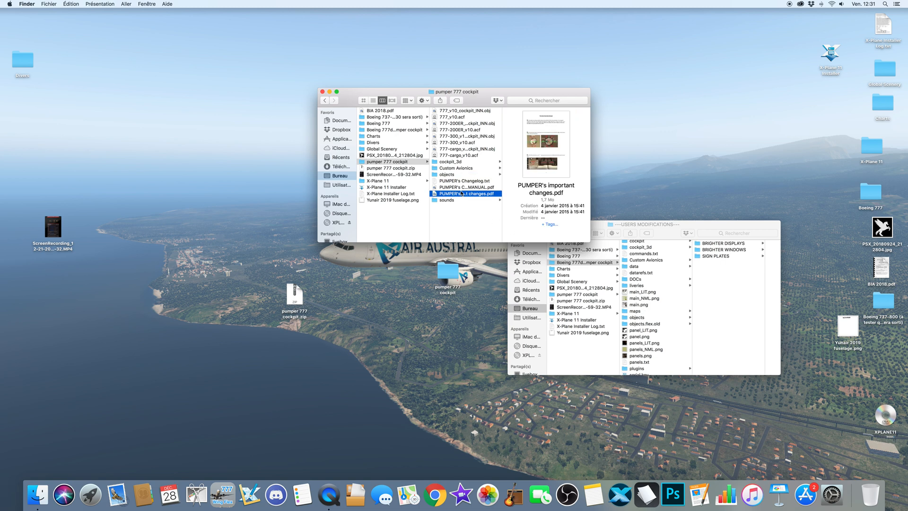
{"action": "left_click", "coordinate": [467, 180]}
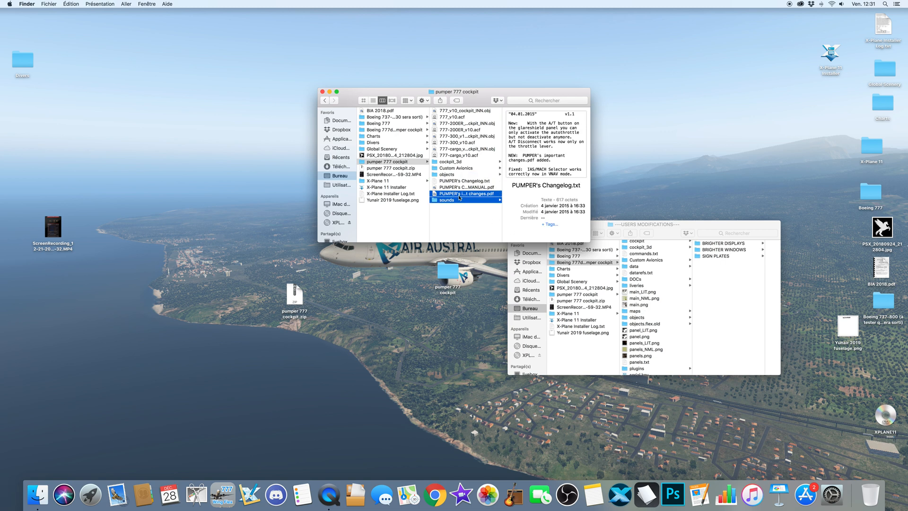
{"action": "right_click", "coordinate": [468, 181]}
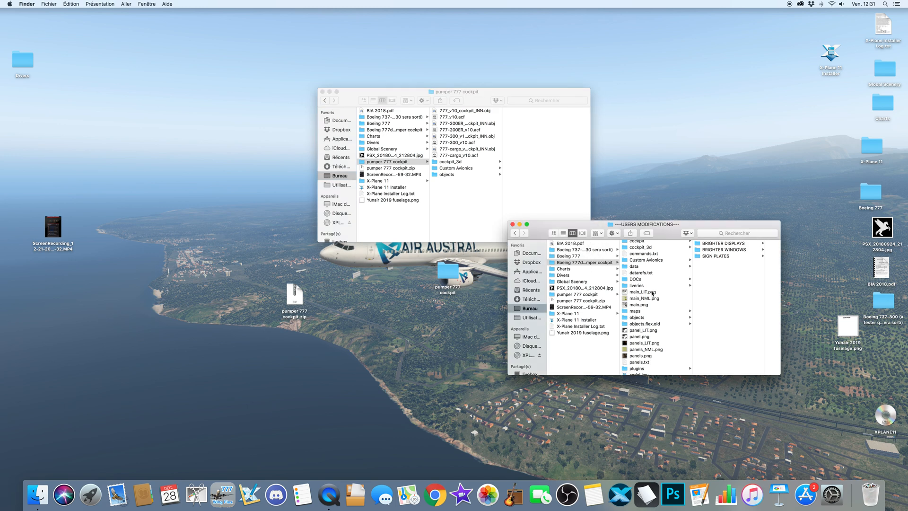
Step: Preview main_LIT.png, main.png, panel.png, panels_LIT.png and panels.png textures
{"action": "left_click", "coordinate": [642, 292]}
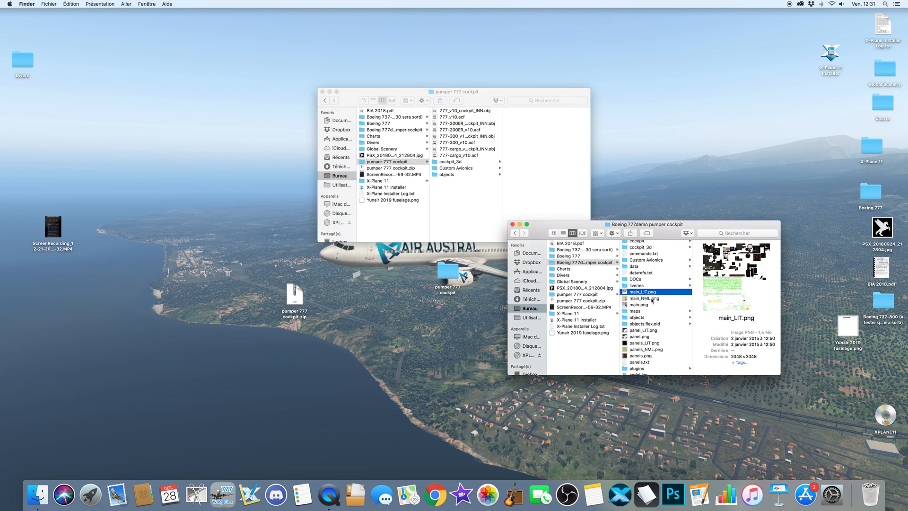
{"action": "left_click", "coordinate": [639, 279]}
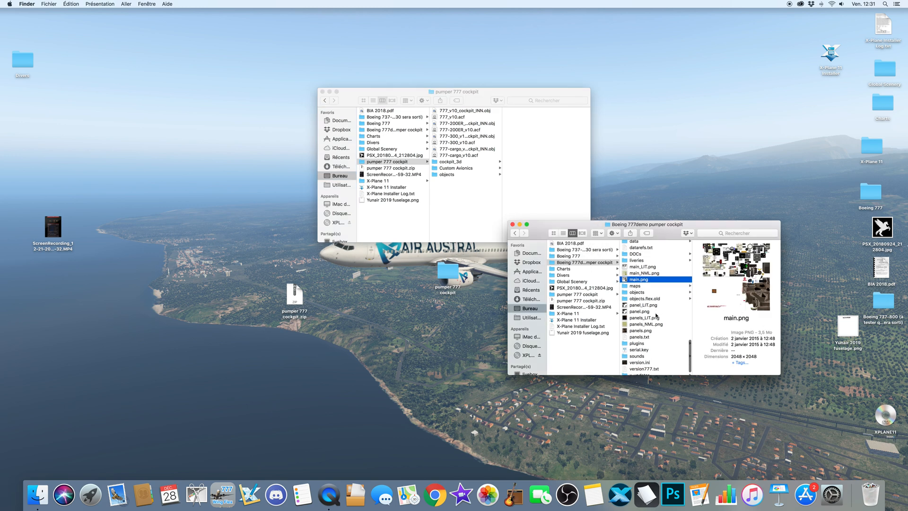
{"action": "scroll", "scroll_direction": "down", "scroll_amount": 3}
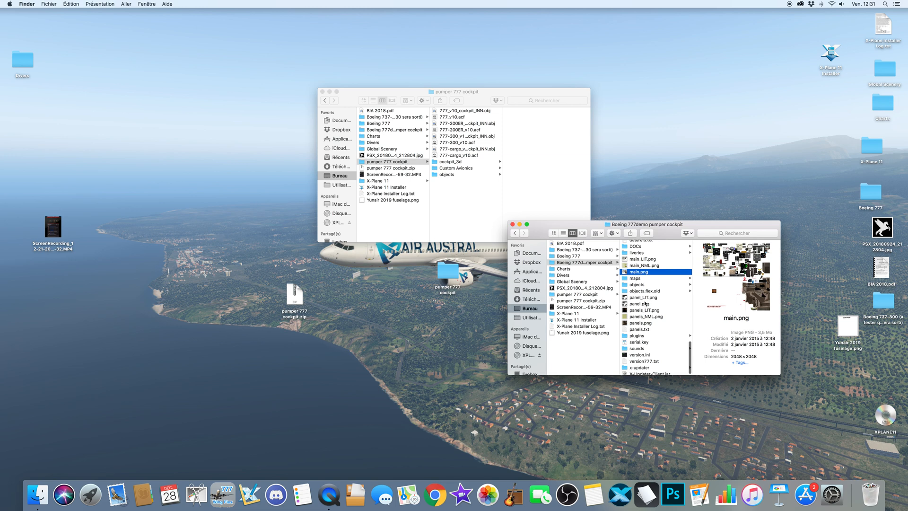
{"action": "left_click", "coordinate": [640, 304]}
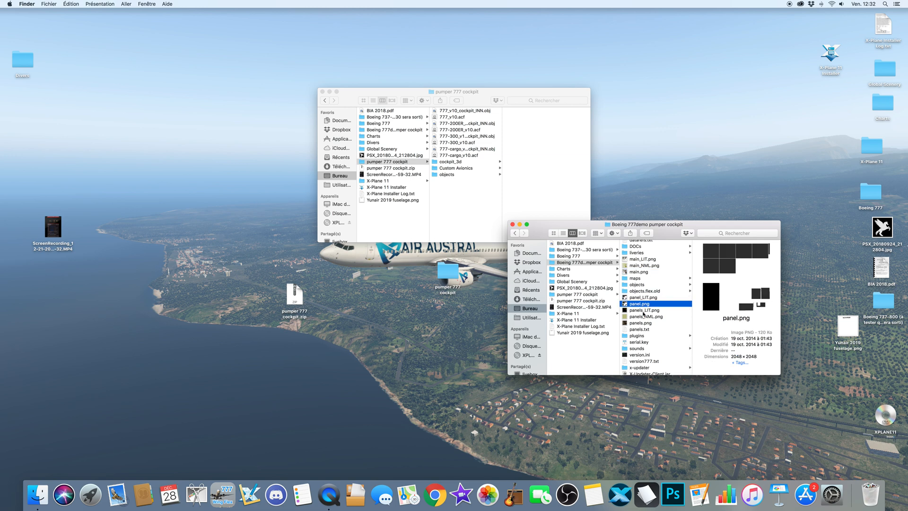
{"action": "left_click", "coordinate": [643, 310]}
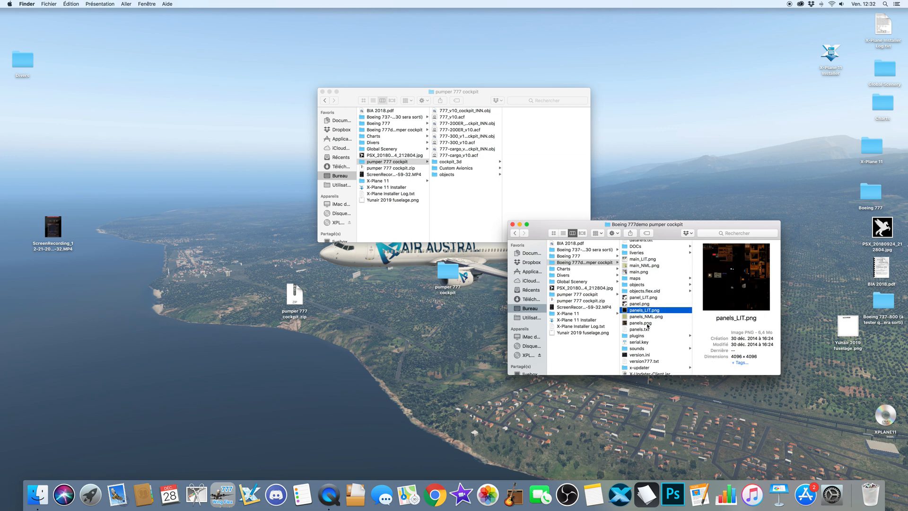
{"action": "left_click", "coordinate": [640, 322]}
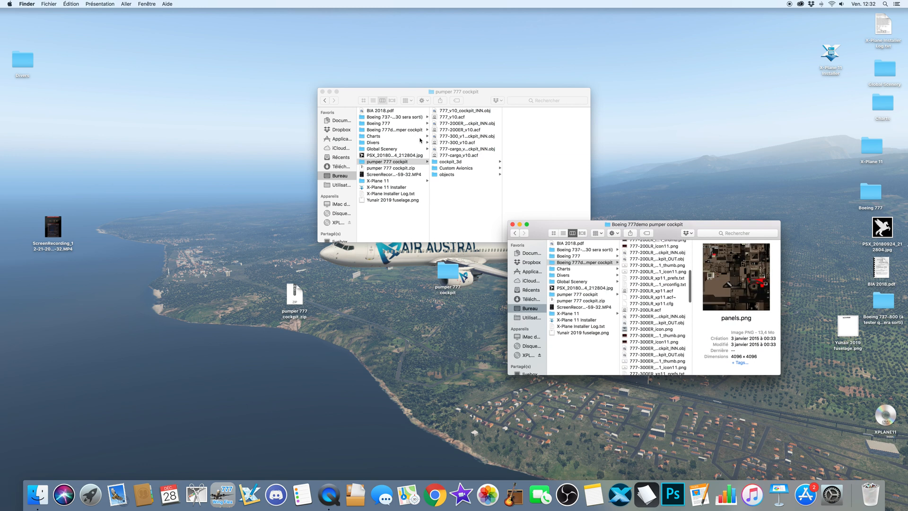
{"action": "scroll", "scroll_direction": "down", "scroll_amount": 3}
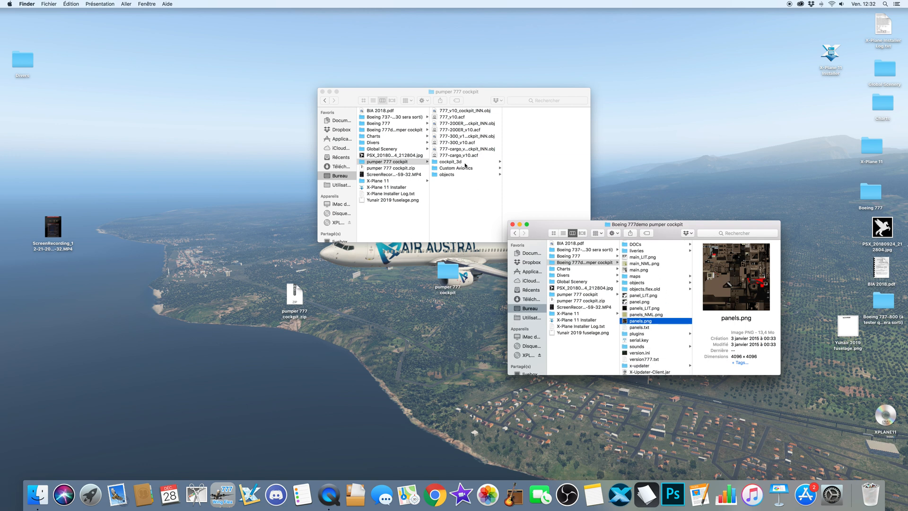
Step: Place panel.png and the EFIS elements primary images into the cockpit_3d -PANELS- folders
{"action": "left_click", "coordinate": [446, 175]}
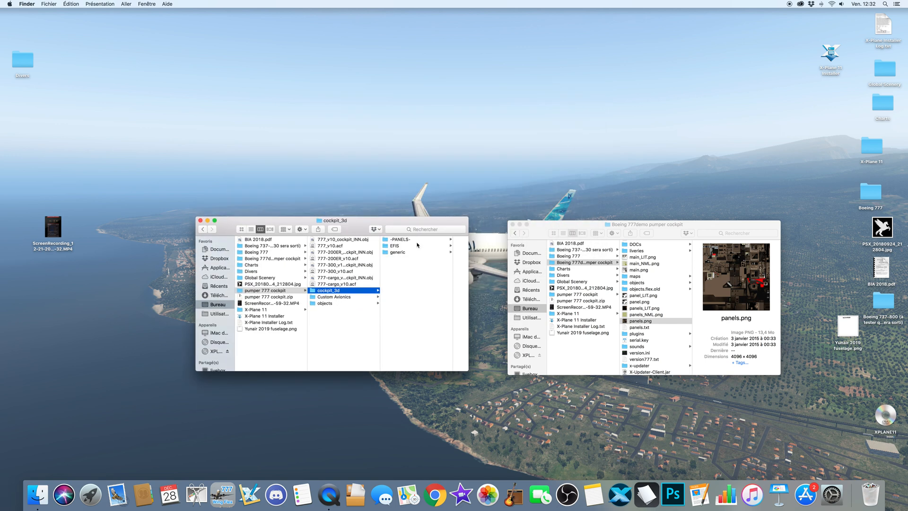
{"action": "left_click", "coordinate": [400, 238]}
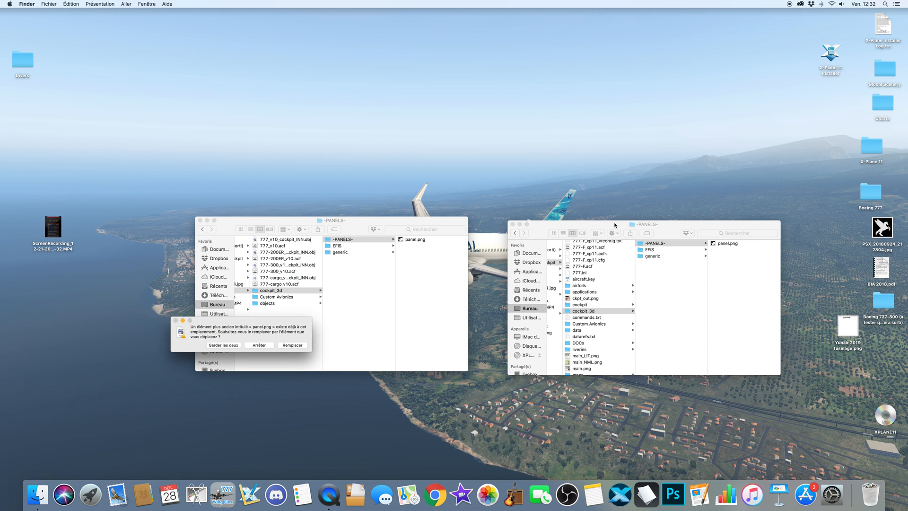
{"action": "mouse_move", "coordinate": [302, 345]}
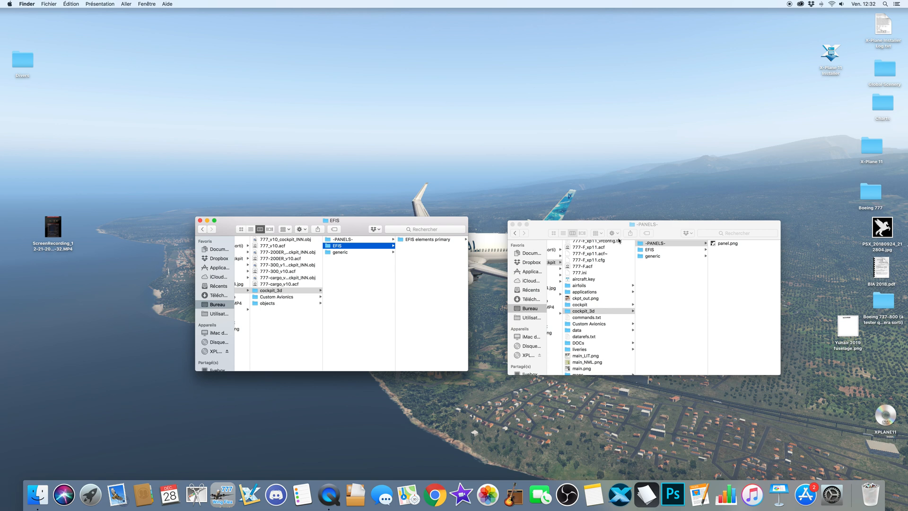
{"action": "left_click", "coordinate": [669, 242]}
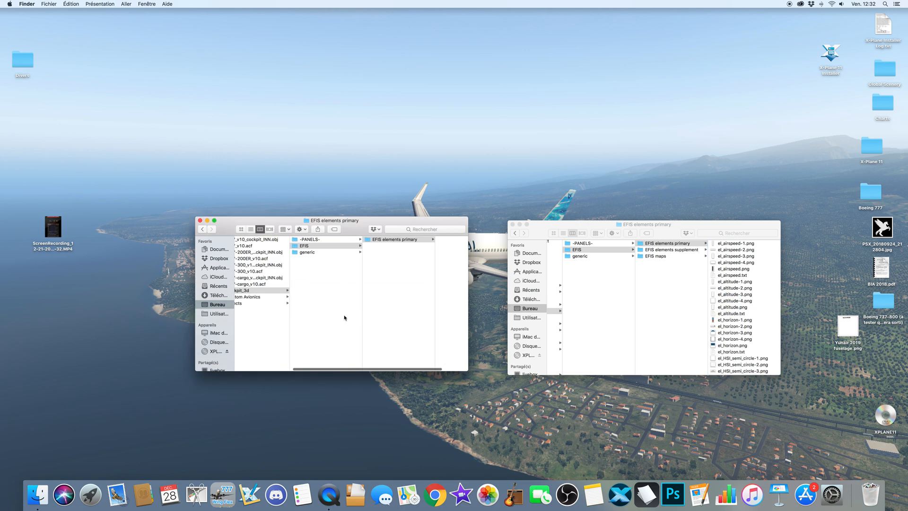
{"action": "left_click", "coordinate": [312, 252]}
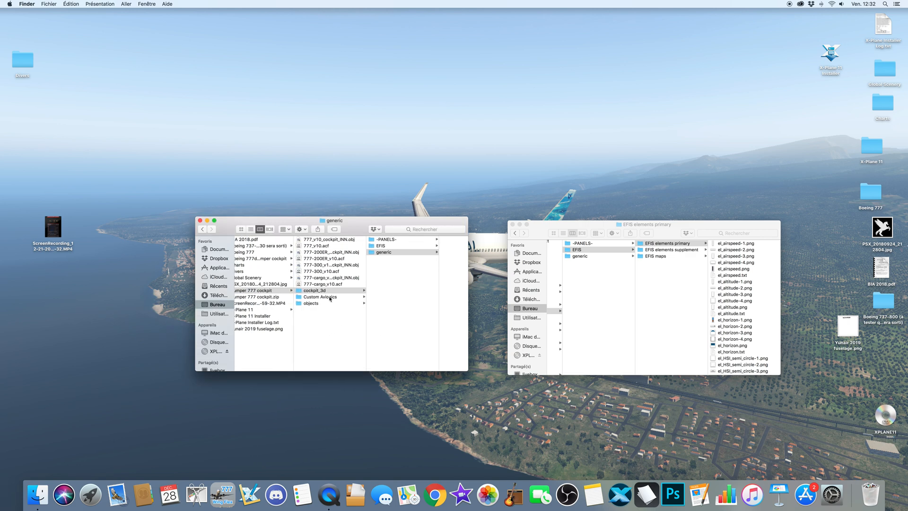
Step: Move the new Custom Avionics images into the installed aircraft's images folder
{"action": "left_click", "coordinate": [320, 296]}
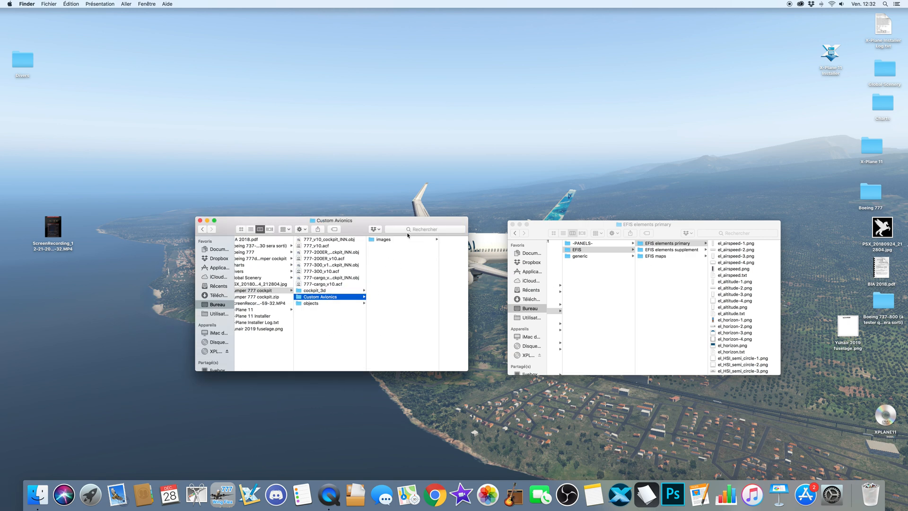
{"action": "left_click", "coordinate": [315, 290]}
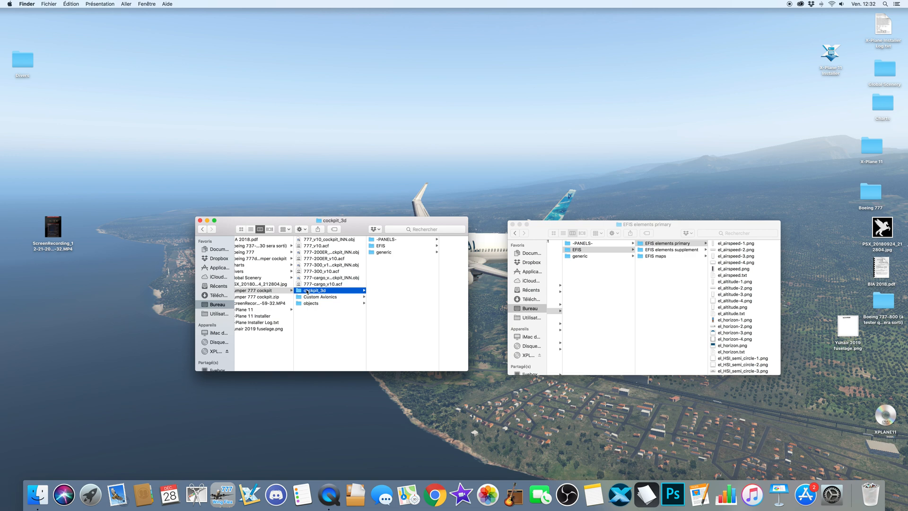
{"action": "left_click", "coordinate": [355, 239]}
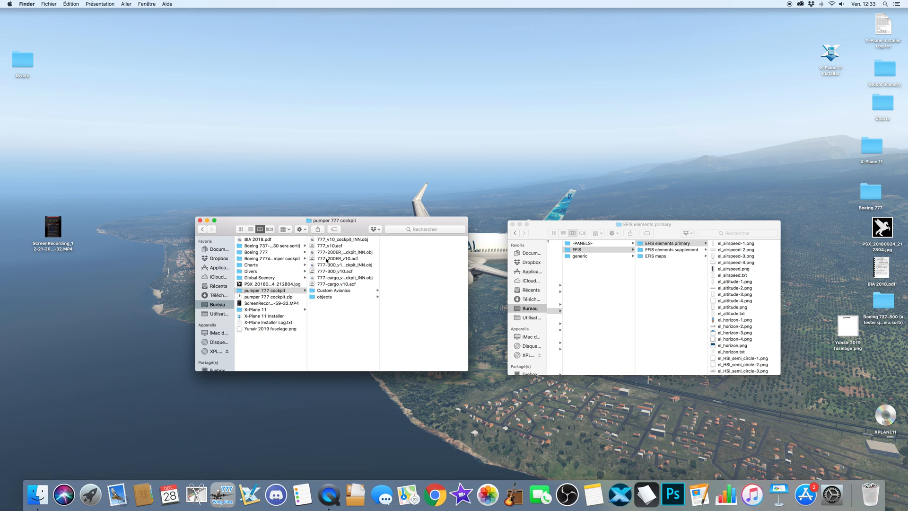
{"action": "left_click", "coordinate": [335, 290]}
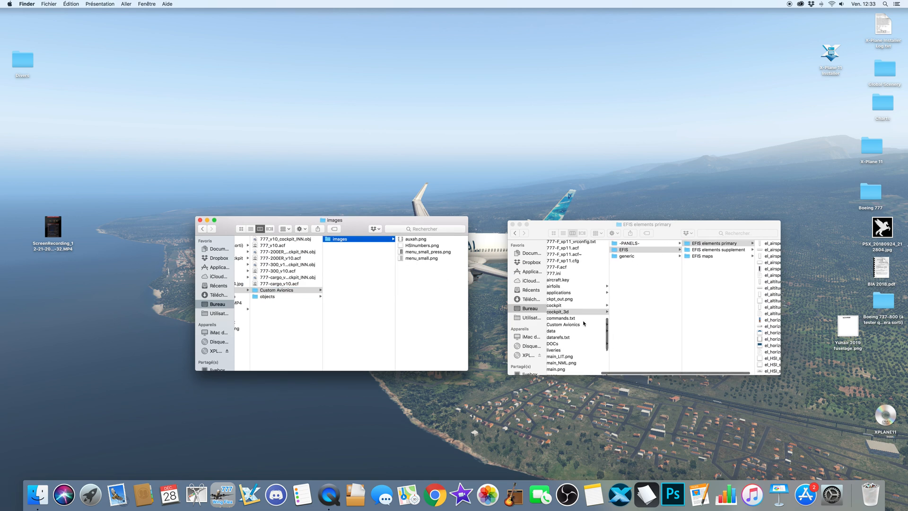
{"action": "left_click", "coordinate": [562, 324]}
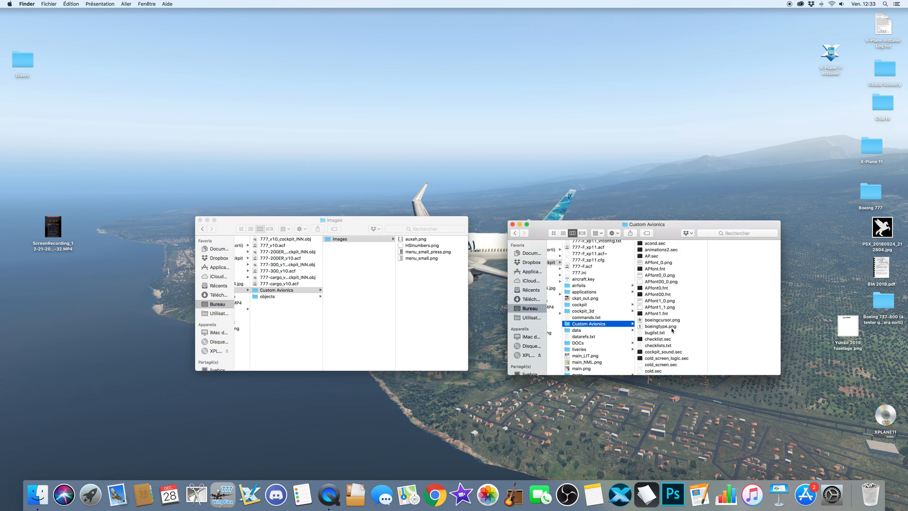
{"action": "scroll", "scroll_direction": "down", "scroll_amount": 3}
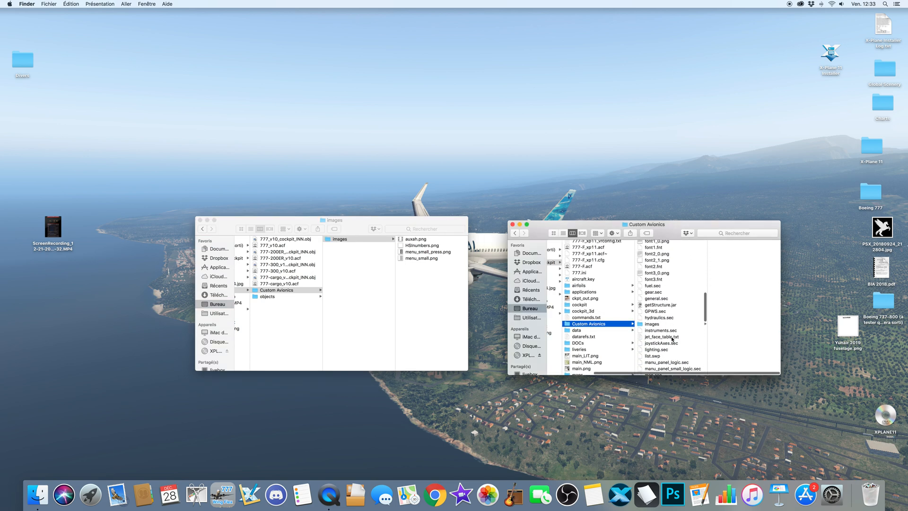
{"action": "left_click", "coordinate": [652, 323]}
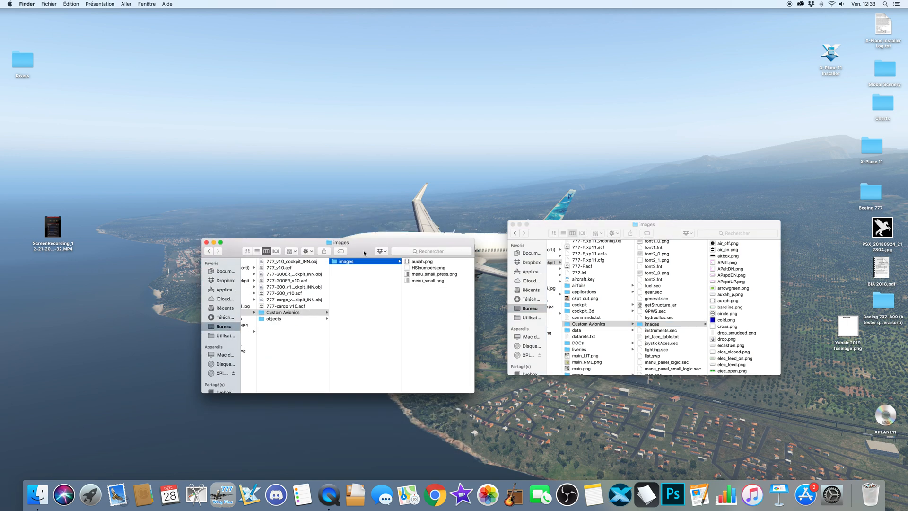
{"action": "mouse_move", "coordinate": [704, 293]}
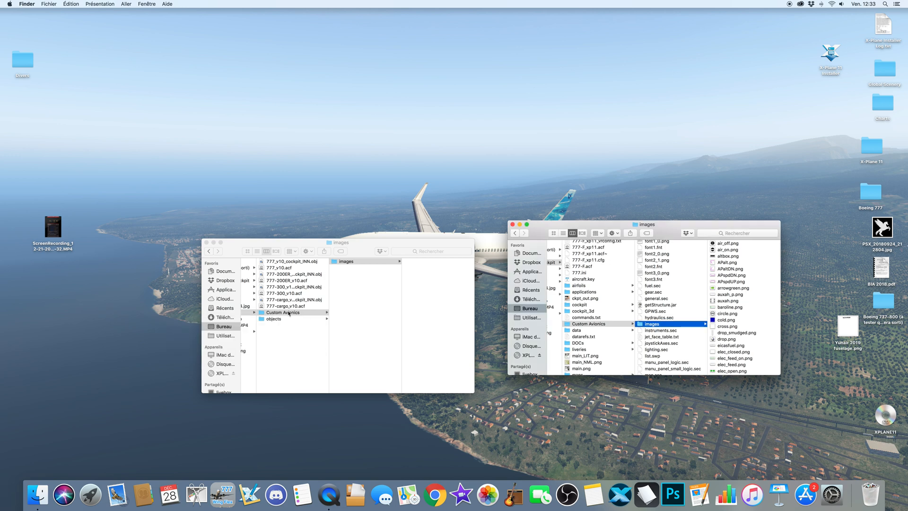
{"action": "left_click", "coordinate": [283, 313]}
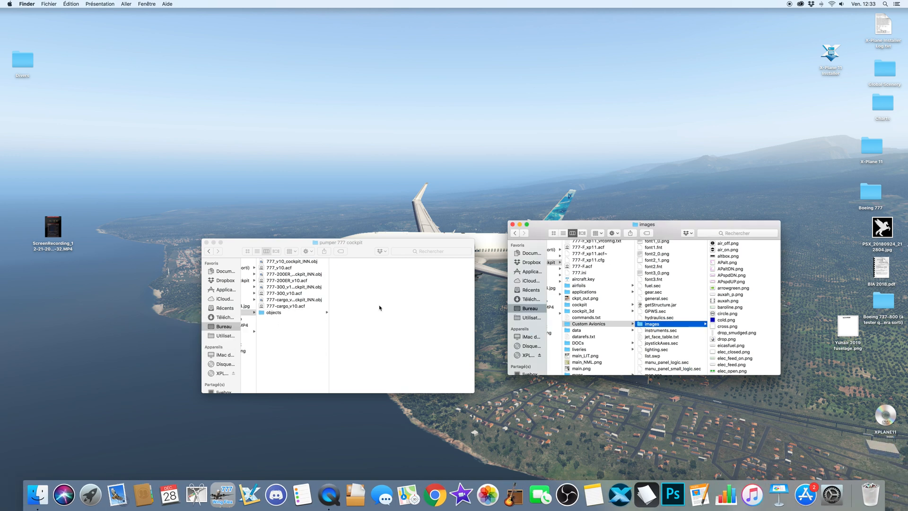
Step: Move the new objects files into the aircraft's objects folder, replacing all existing files
{"action": "left_click", "coordinate": [274, 312]}
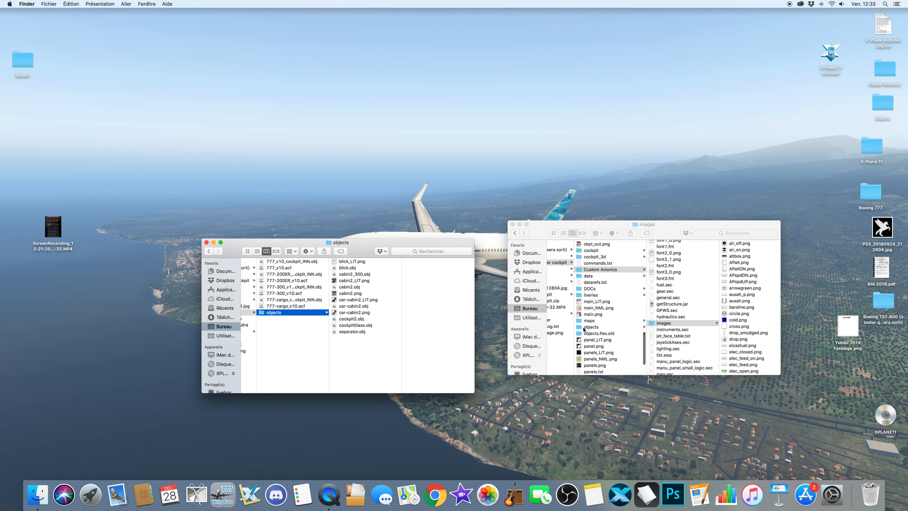
{"action": "left_click", "coordinate": [591, 326]}
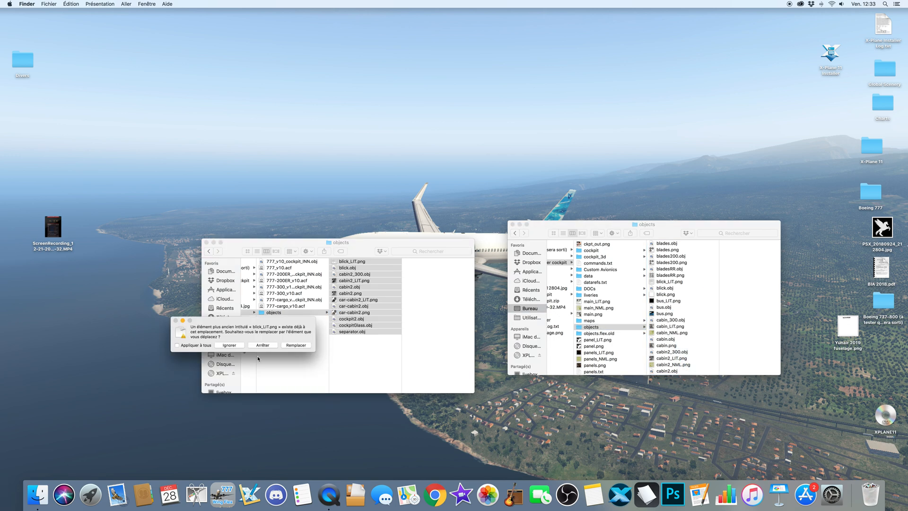
{"action": "left_click", "coordinate": [295, 345]}
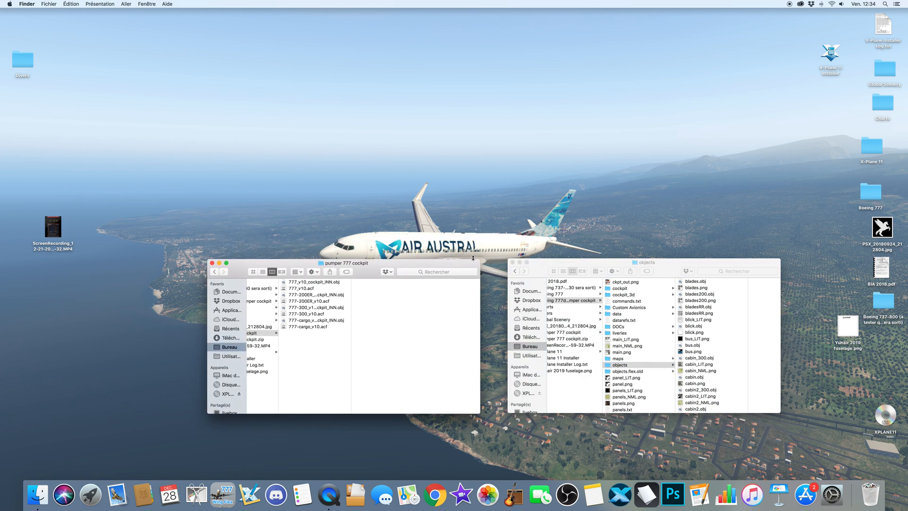
{"action": "mouse_move", "coordinate": [324, 286]}
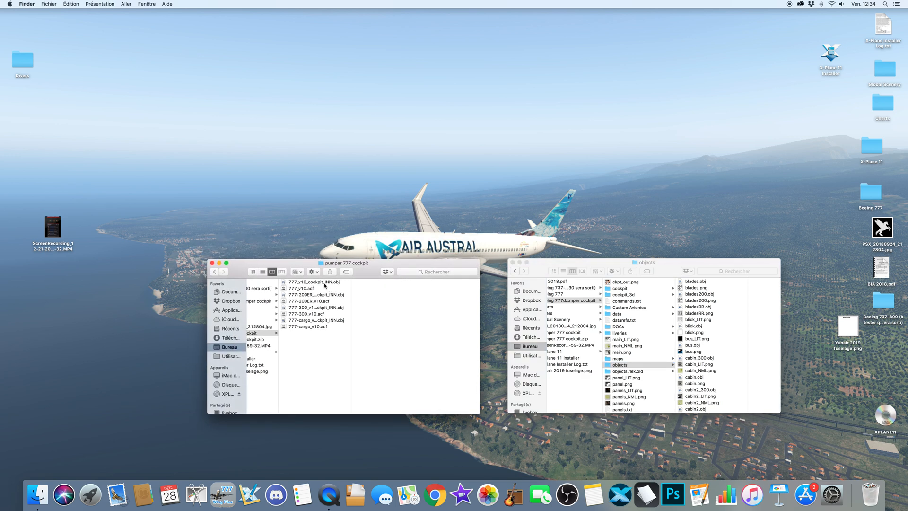
Step: Trash 777_v10.acf, 777-300_v10.acf and the cargo .acf file
{"action": "right_click", "coordinate": [302, 288]}
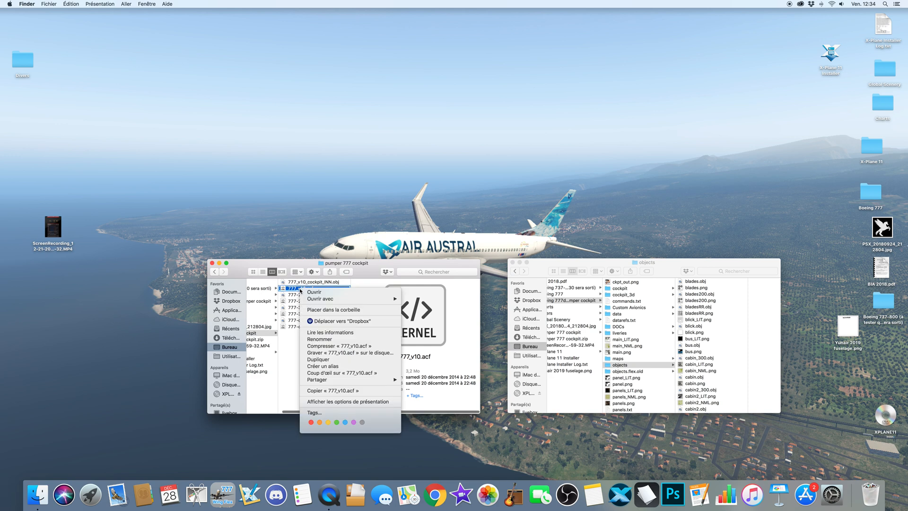
{"action": "left_click", "coordinate": [315, 288]}
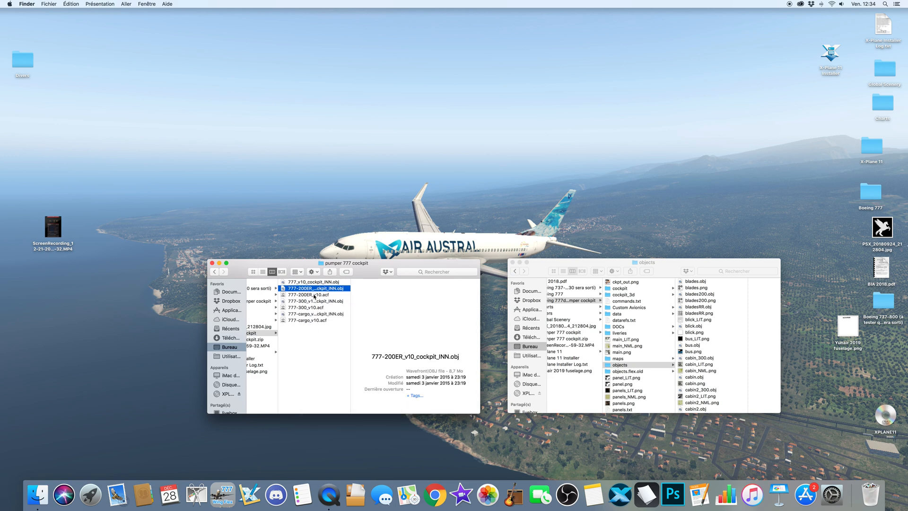
{"action": "right_click", "coordinate": [308, 301]}
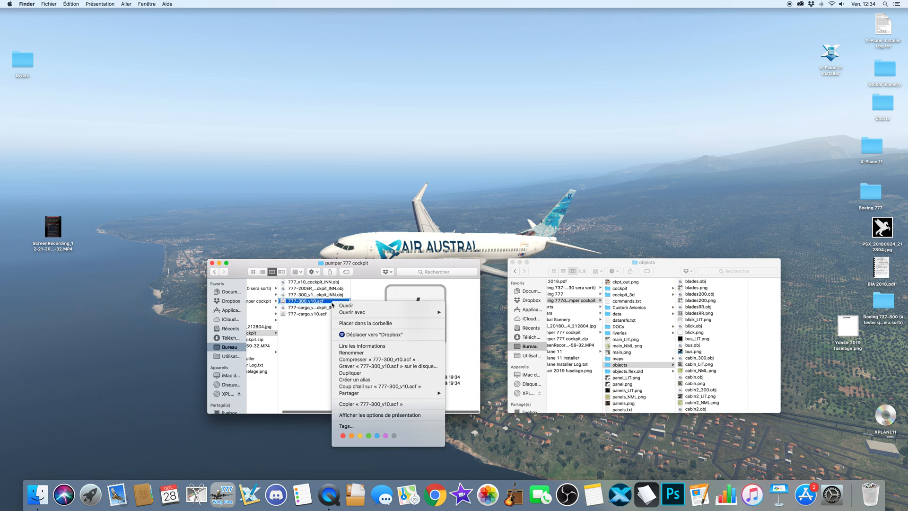
{"action": "left_click", "coordinate": [316, 301]}
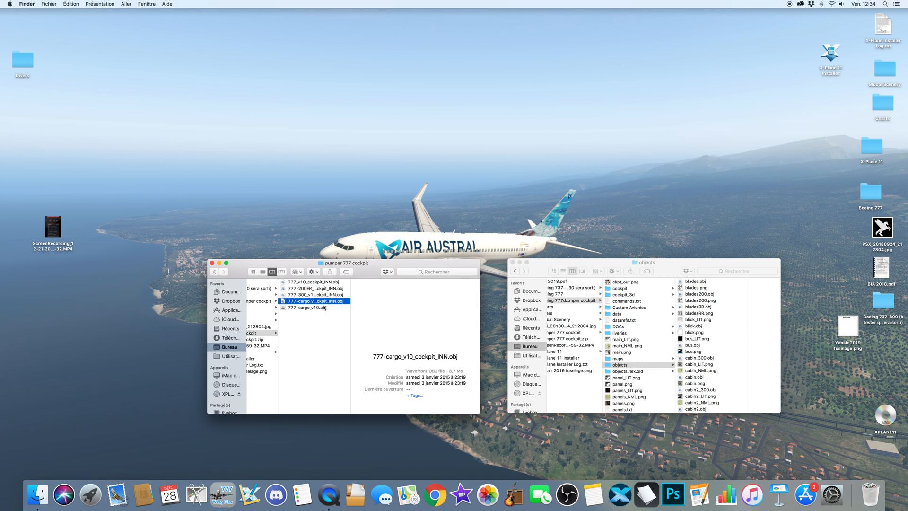
{"action": "right_click", "coordinate": [313, 308]}
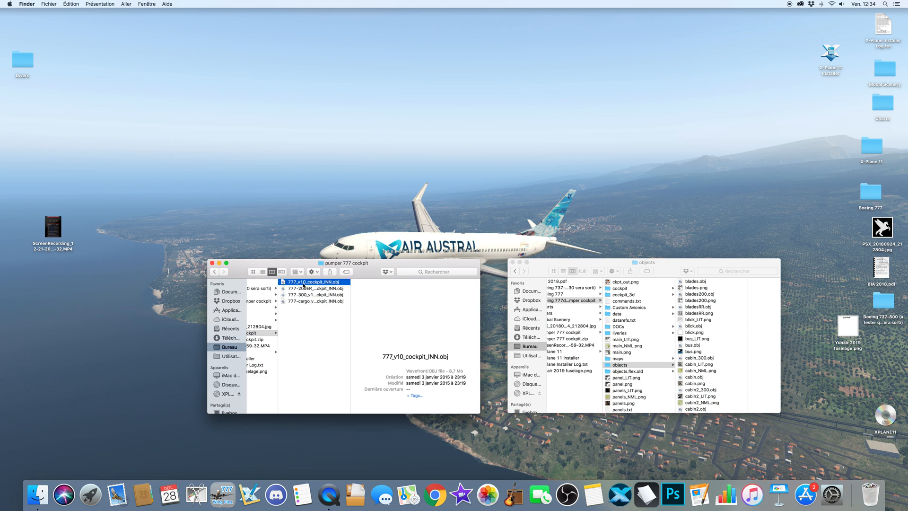
{"action": "mouse_move", "coordinate": [316, 309]}
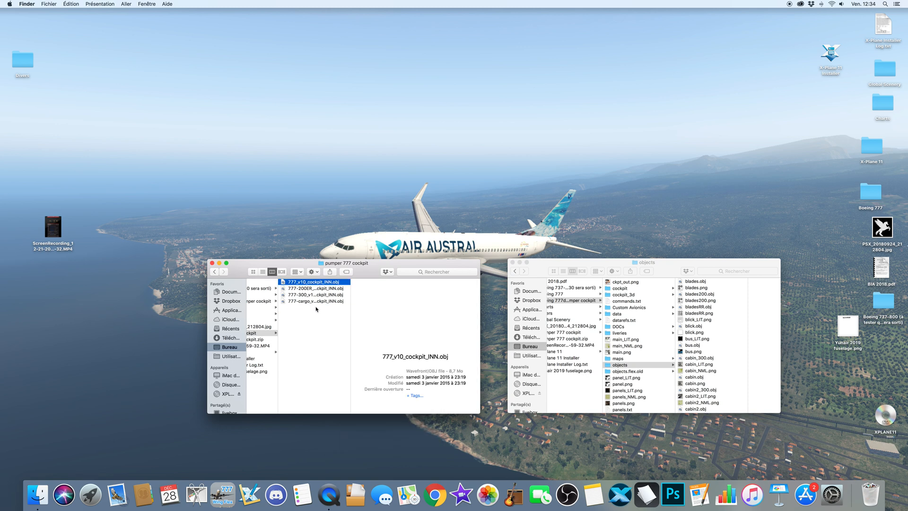
Step: Rename the 200LR and 200ER cockpit_INN.obj files and replace the older copies in objects
{"action": "left_click", "coordinate": [359, 288]}
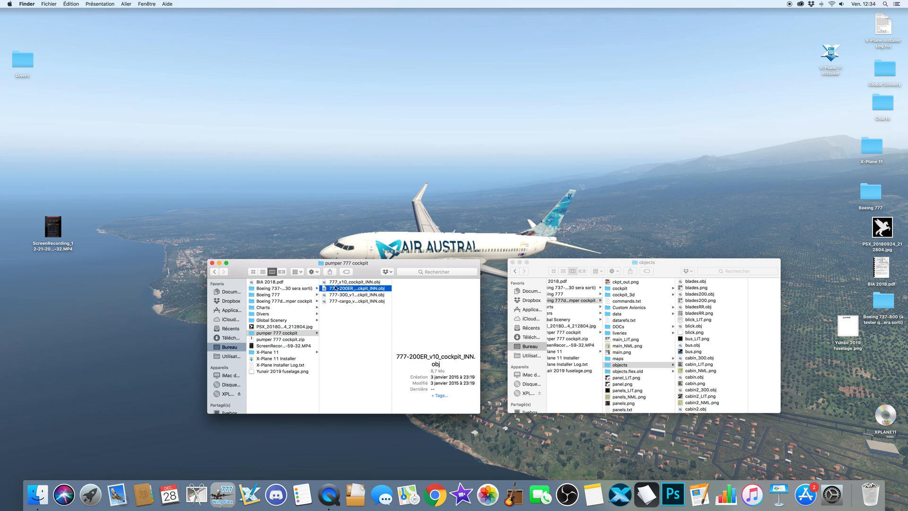
{"action": "left_click", "coordinate": [356, 281]}
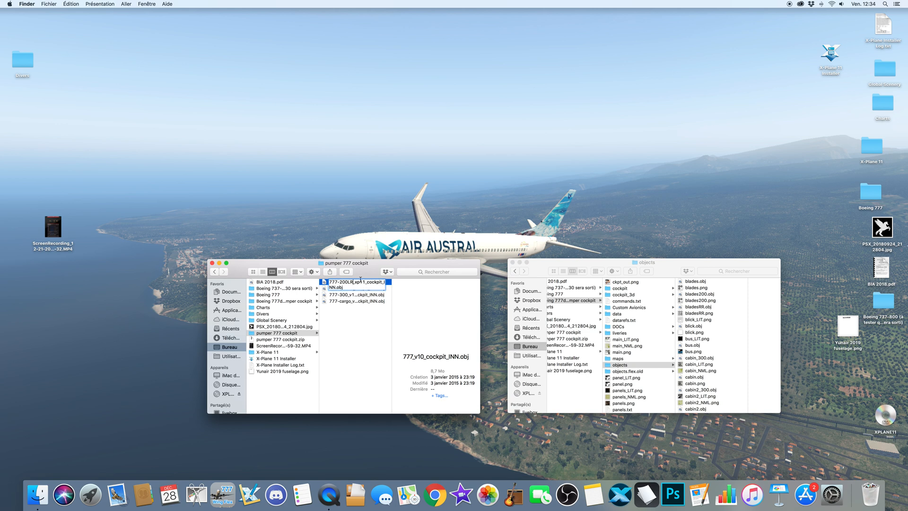
{"action": "left_click", "coordinate": [358, 288]}
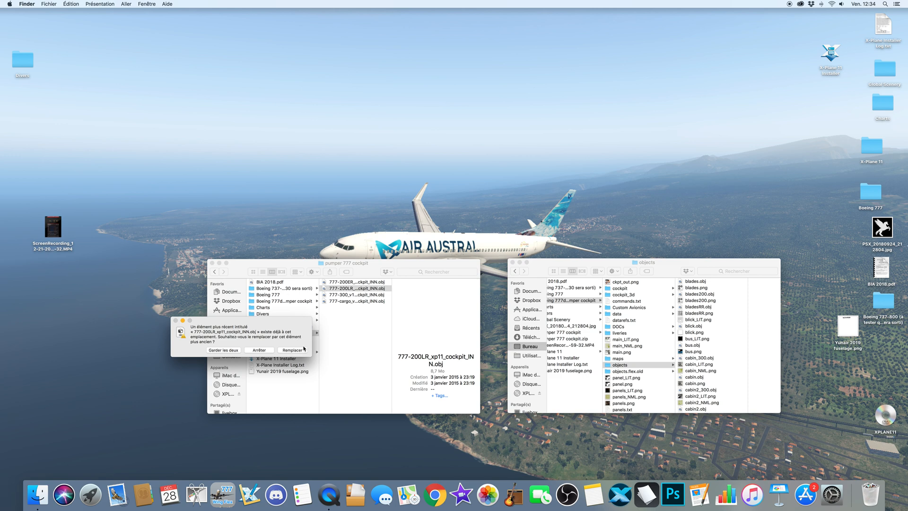
{"action": "left_click", "coordinate": [291, 349]}
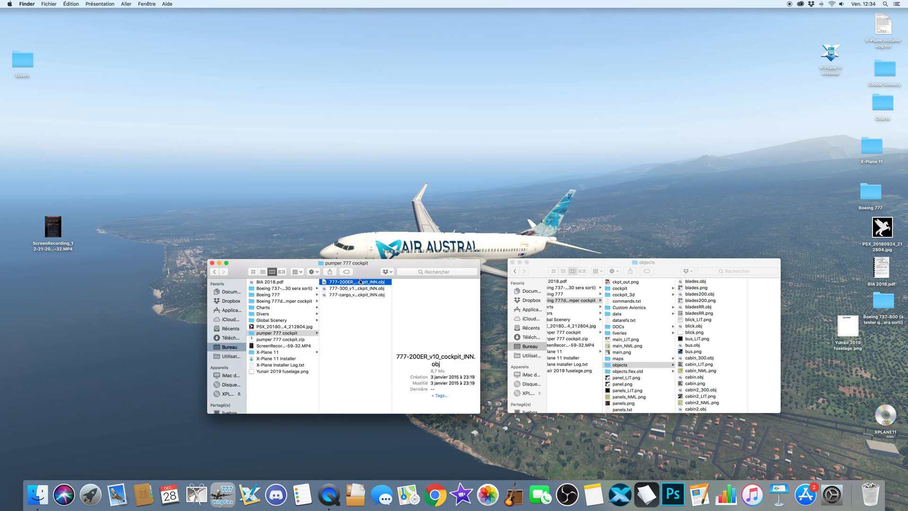
{"action": "left_click", "coordinate": [355, 281]}
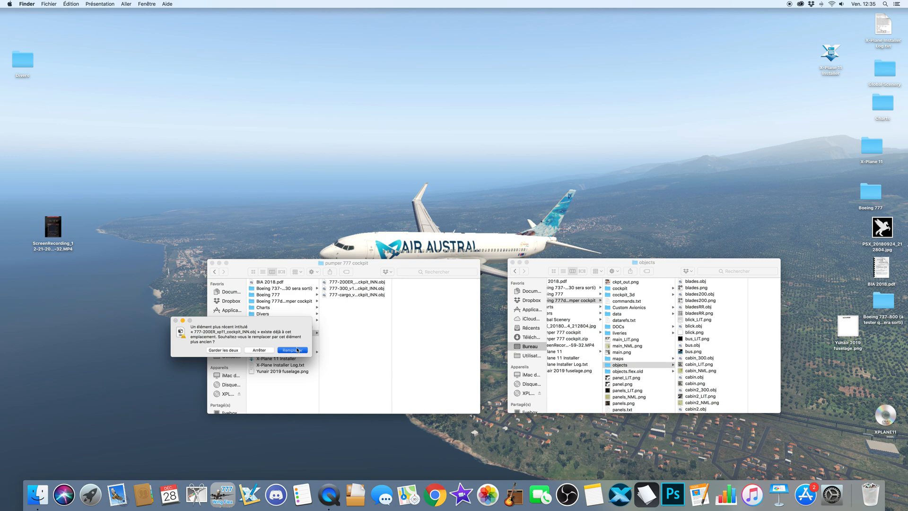
{"action": "left_click", "coordinate": [292, 350]}
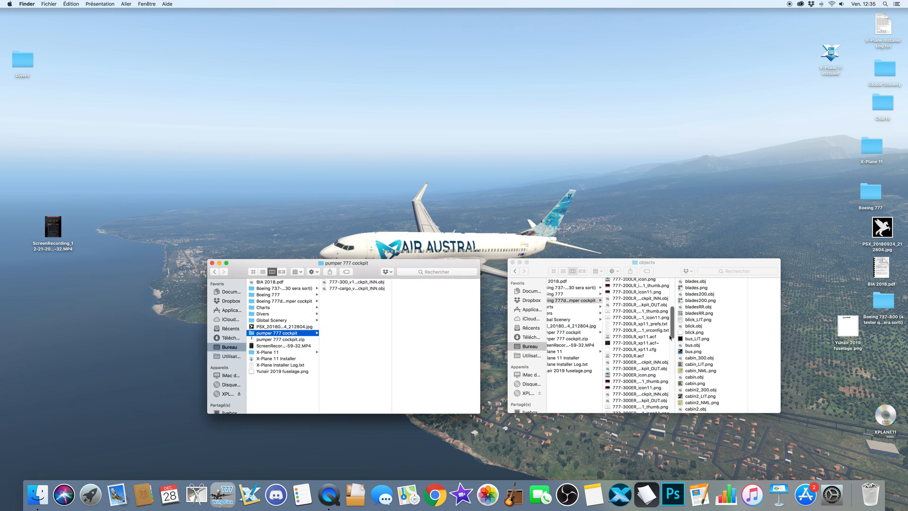
Step: Rename to 777-300ER_xp11_cockpit_INN.obj and 777-F_xp11_cockpit_INN.obj, replacing the old objects
{"action": "left_click", "coordinate": [356, 281]}
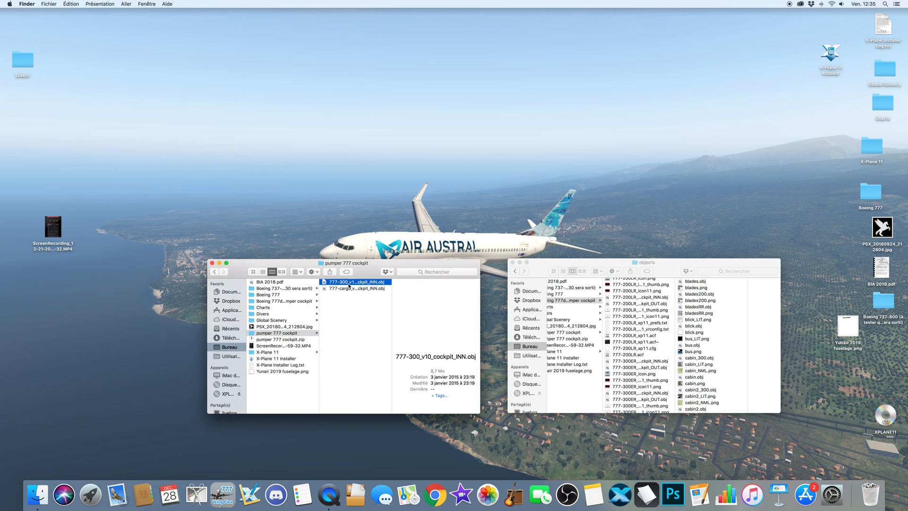
{"action": "double_click", "coordinate": [356, 281]}
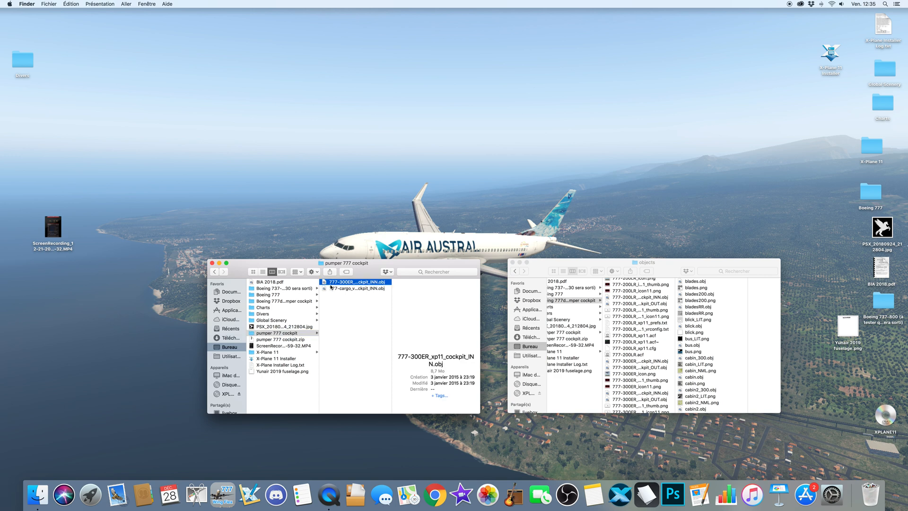
{"action": "left_click", "coordinate": [356, 282]}
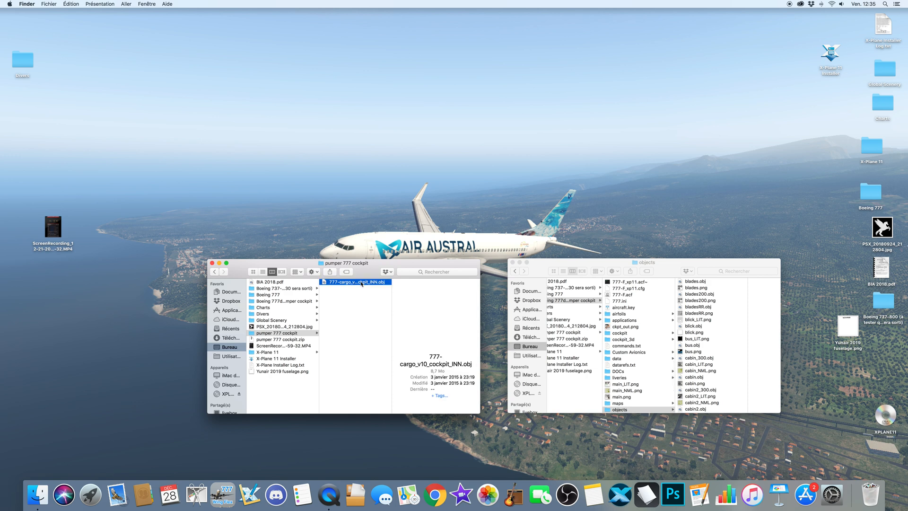
{"action": "left_click", "coordinate": [356, 281]}
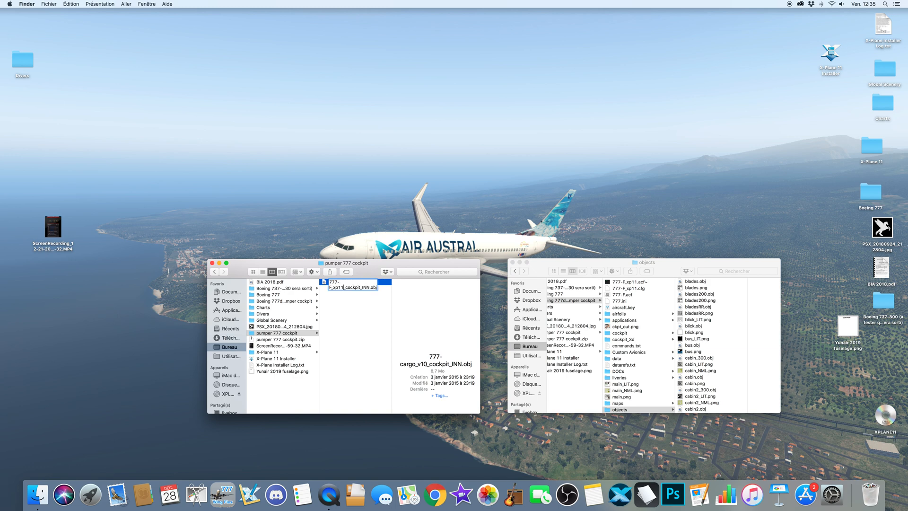
{"action": "left_click", "coordinate": [631, 346]}
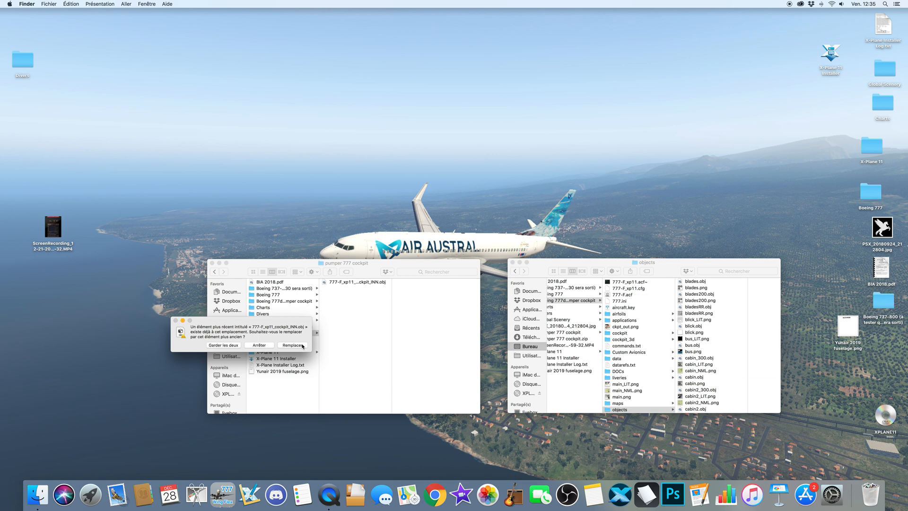
{"action": "left_click", "coordinate": [292, 344]}
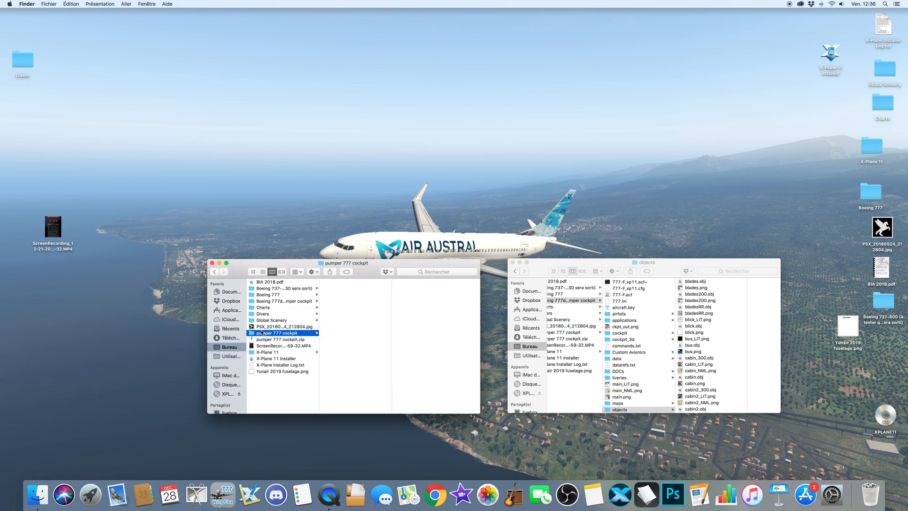
Step: Move the pumper cockpit aircraft into Aircraft > Laminar Research and launch X-Plane 11
{"action": "right_click", "coordinate": [277, 333]}
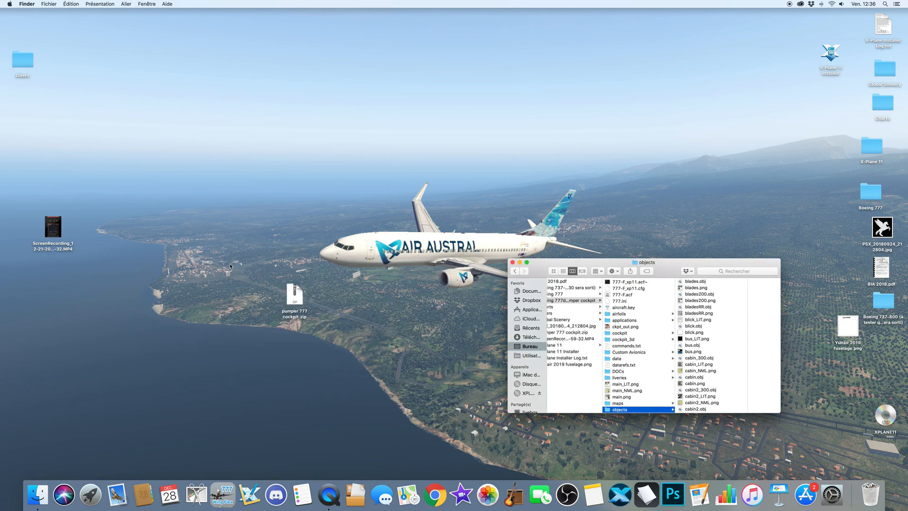
{"action": "mouse_move", "coordinate": [872, 150]}
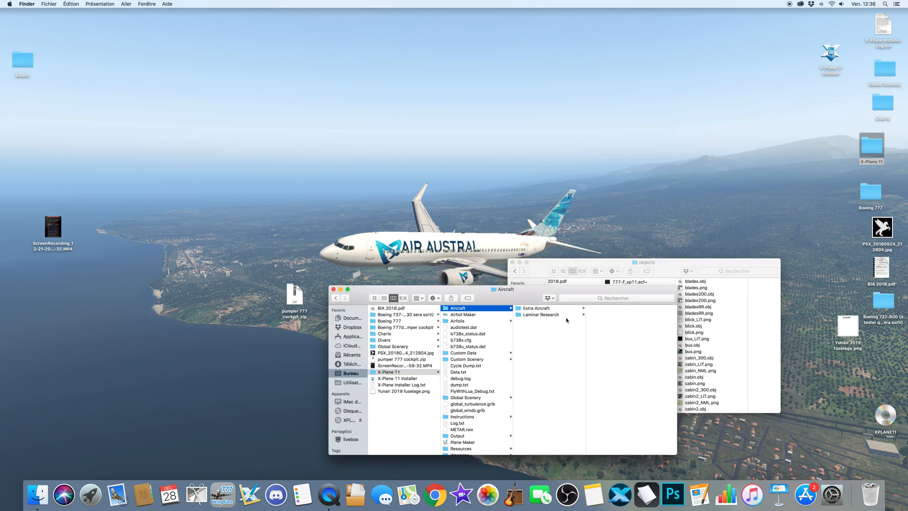
{"action": "left_click", "coordinate": [540, 315]}
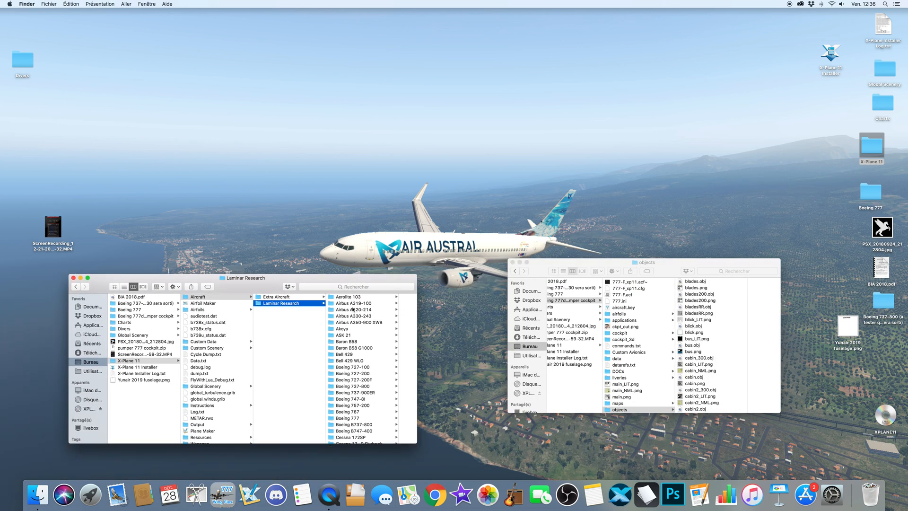
{"action": "left_click", "coordinate": [294, 395]}
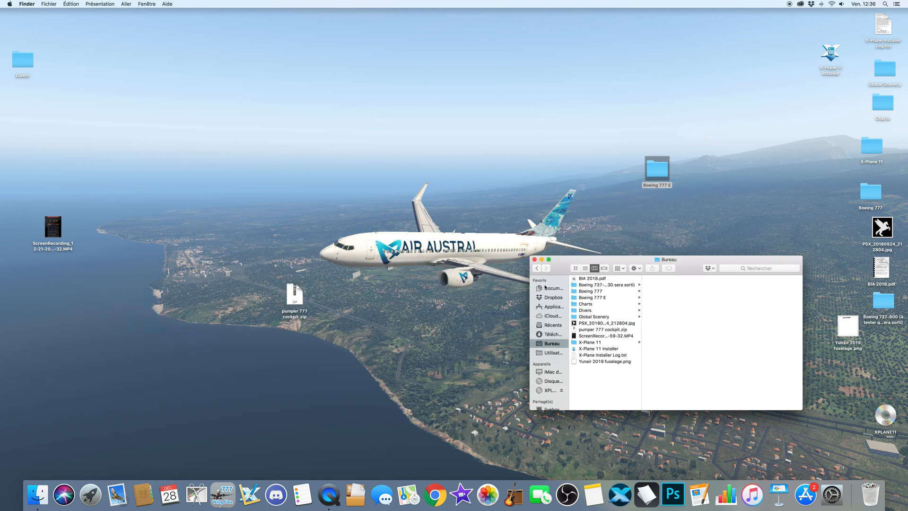
{"action": "left_click", "coordinate": [534, 260]}
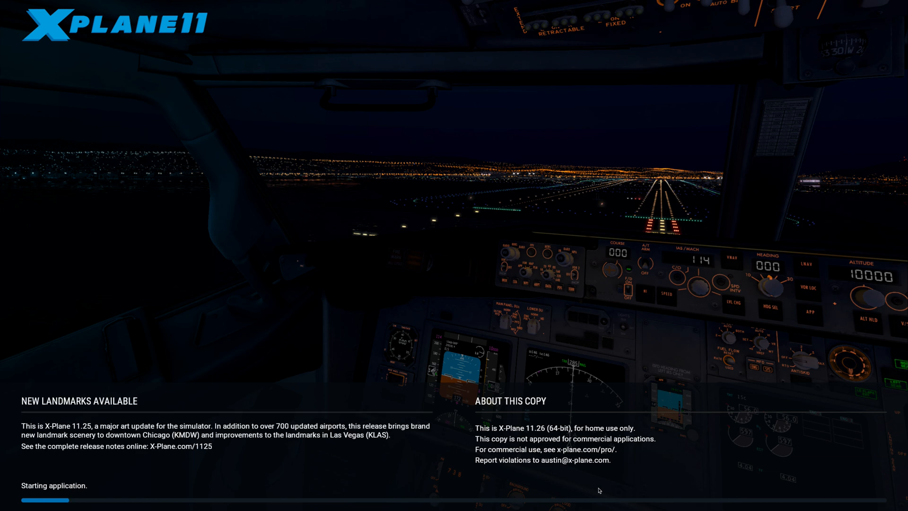
{"action": "mouse_move", "coordinate": [476, 448]}
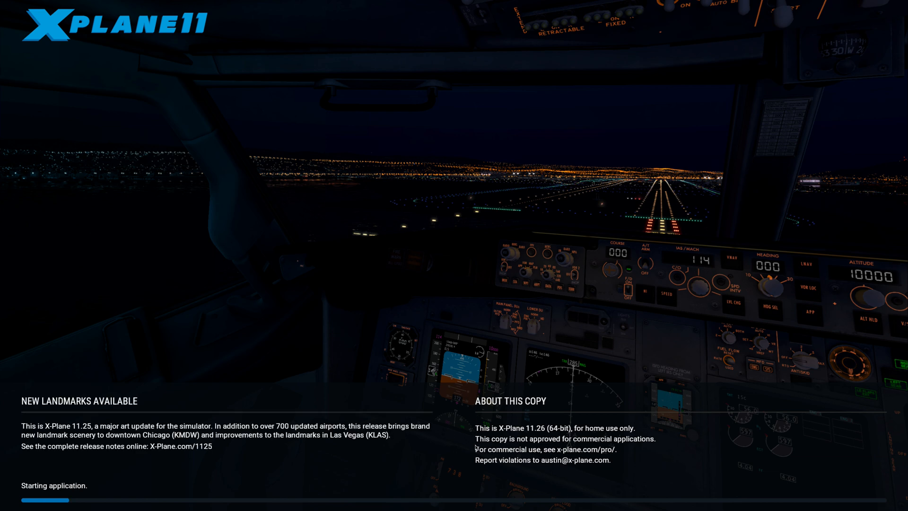
{"action": "mouse_move", "coordinate": [505, 477]}
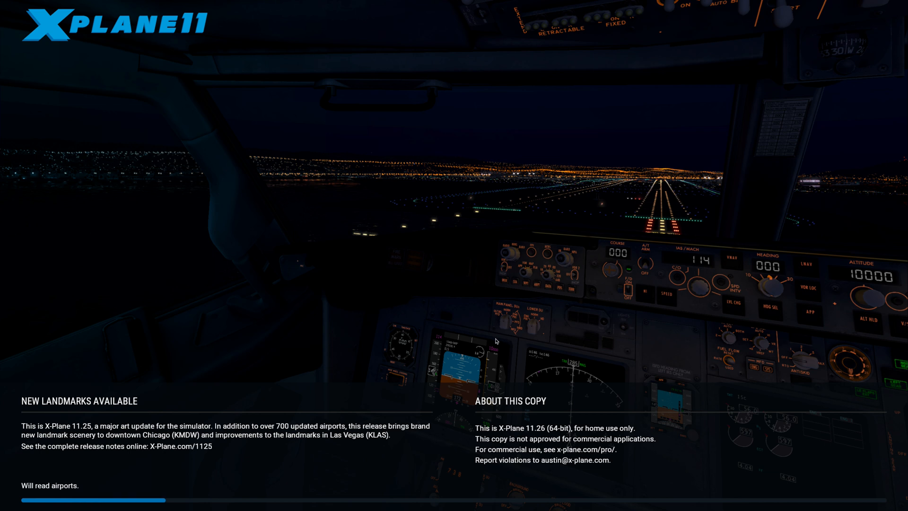
{"action": "mouse_move", "coordinate": [487, 492]}
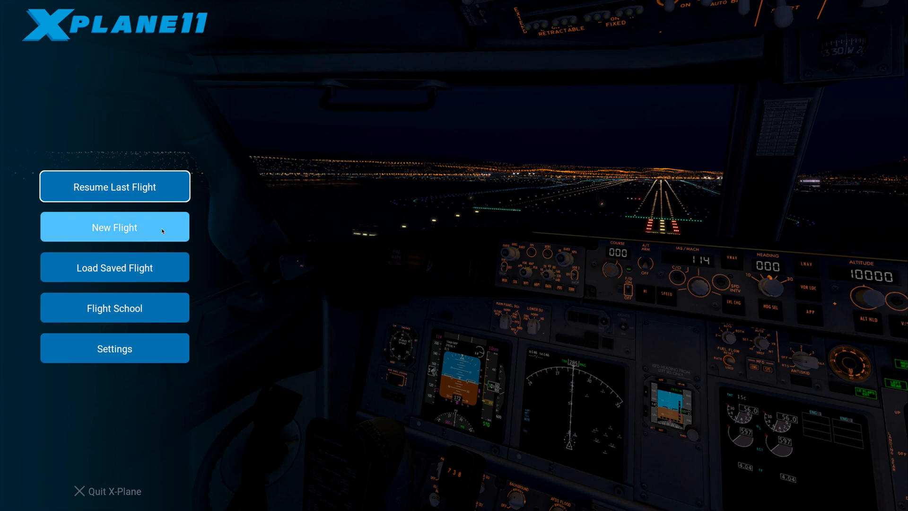
Step: Choose New Flight from the X-Plane 11 main menu once loading finishes
{"action": "left_click", "coordinate": [114, 227]}
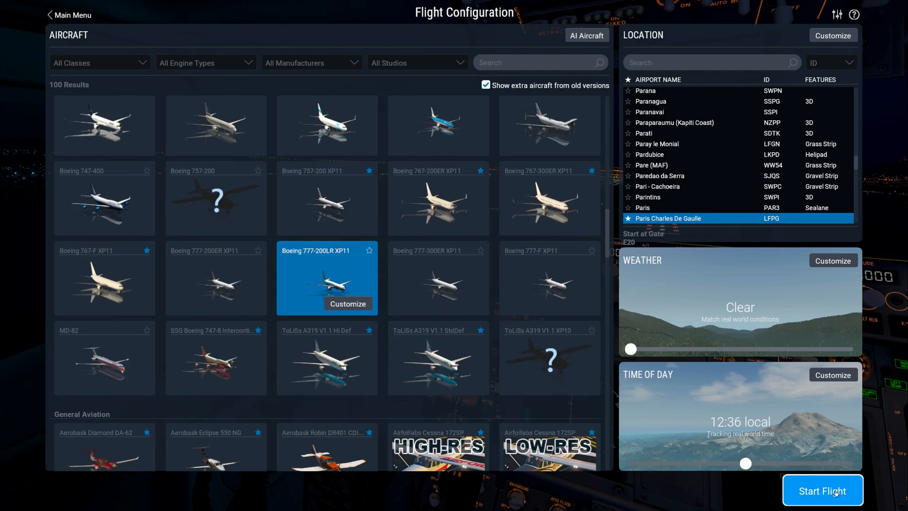
Step: Start the flight in the pumper-cockpit Boeing 777-200LR at Paris Charles De Gaulle
{"action": "left_click", "coordinate": [822, 490]}
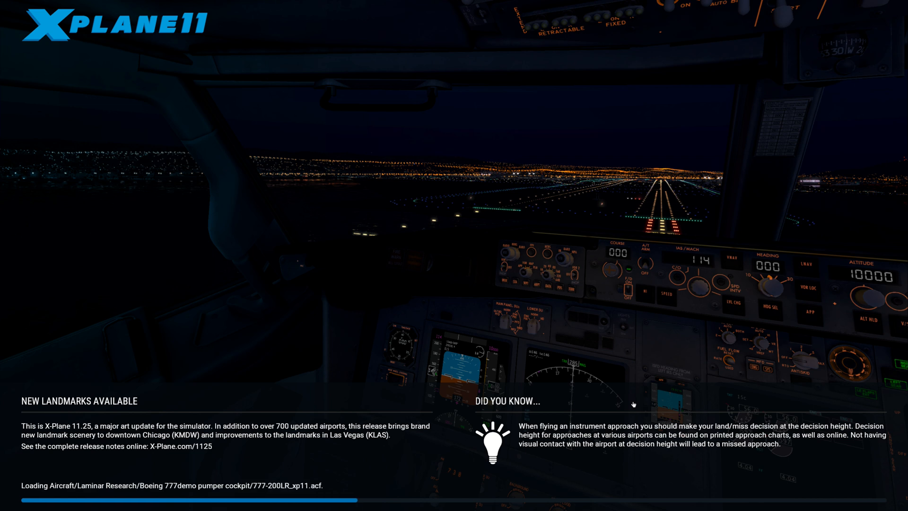
{"action": "mouse_move", "coordinate": [474, 443]}
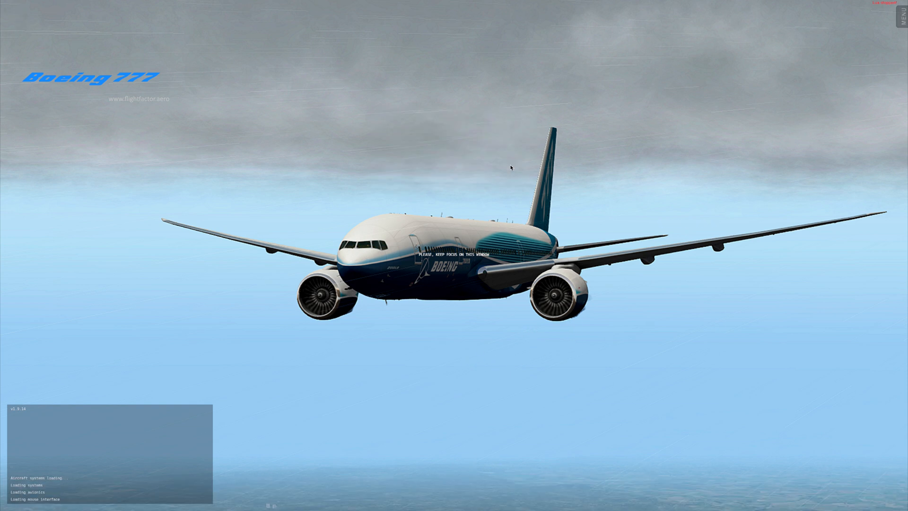
{"action": "mouse_move", "coordinate": [213, 206]}
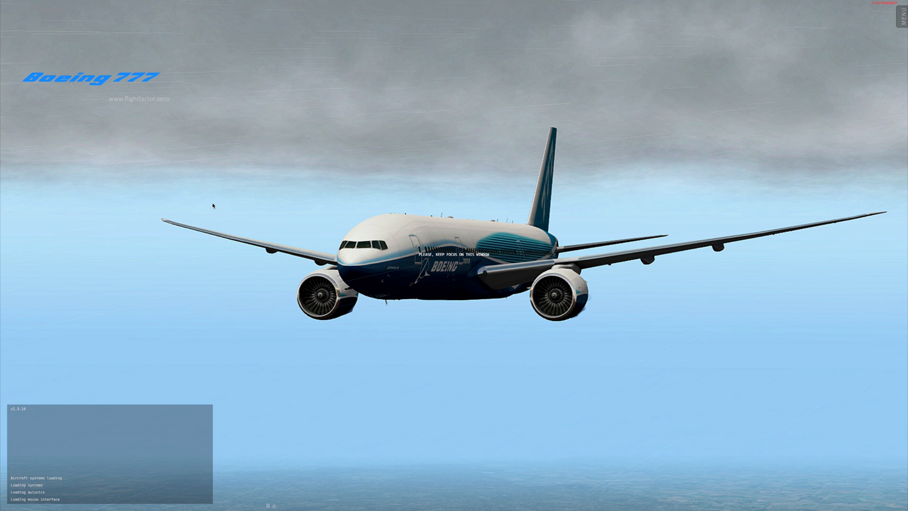
{"action": "mouse_move", "coordinate": [431, 218]}
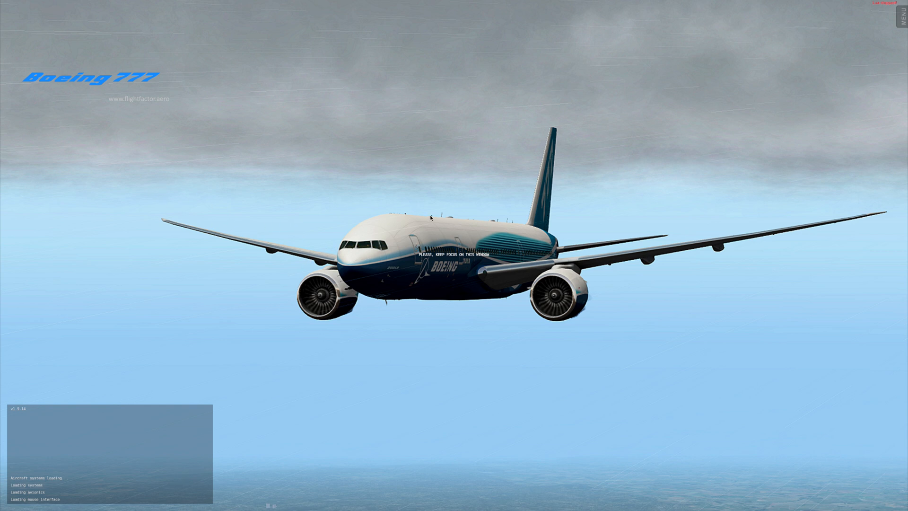
{"action": "mouse_move", "coordinate": [565, 239]}
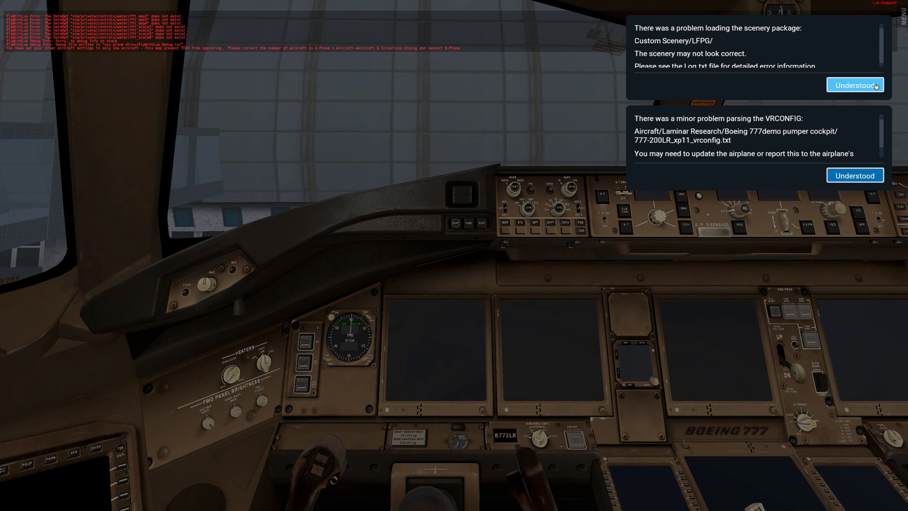
Step: Dismiss the scenery loading warning and the VRCONFIG parsing warning
{"action": "left_click", "coordinate": [854, 85]}
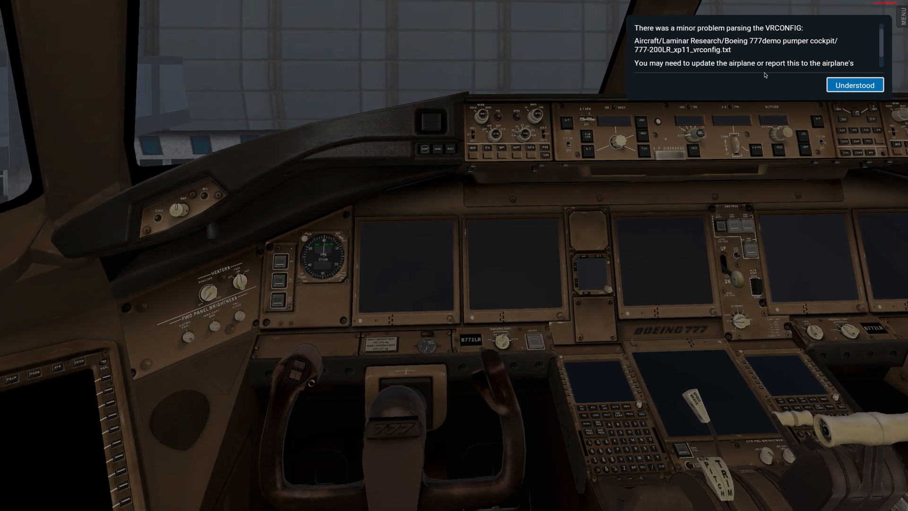
{"action": "mouse_move", "coordinate": [854, 85]}
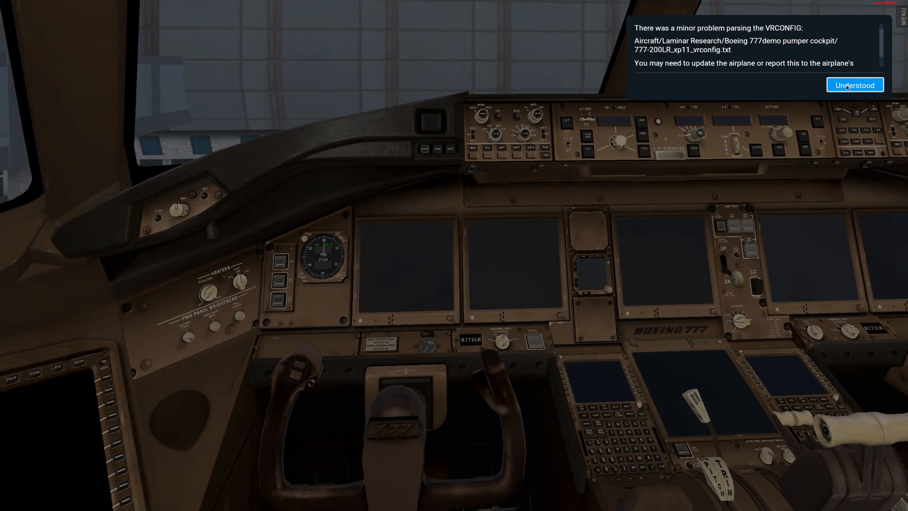
{"action": "left_click", "coordinate": [854, 85]}
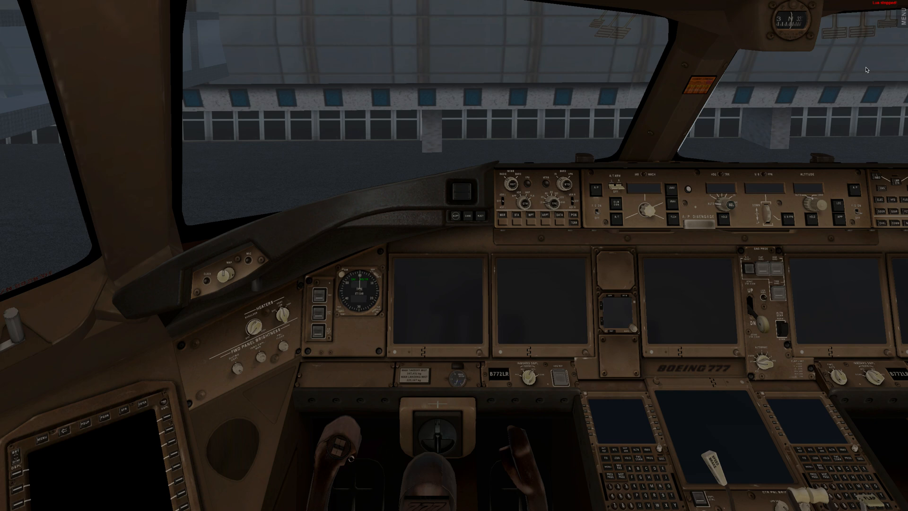
{"action": "mouse_move", "coordinate": [907, 22]}
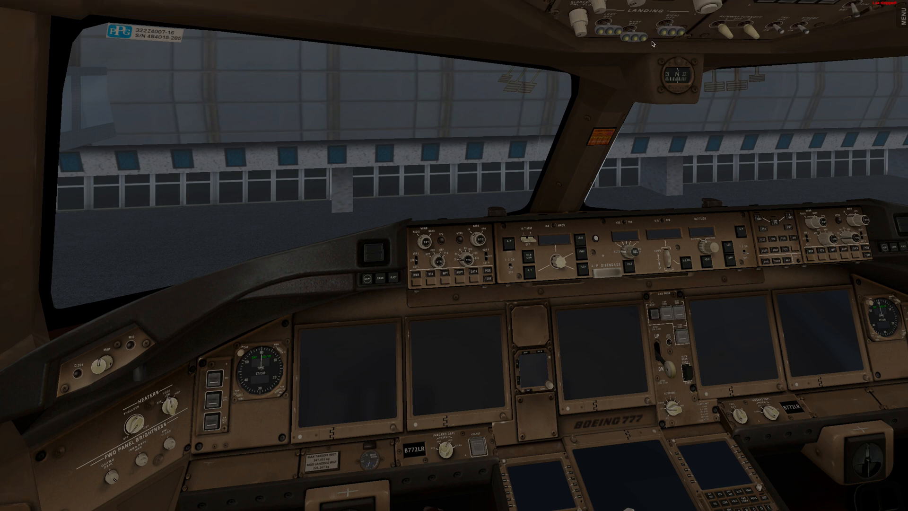
{"action": "mouse_move", "coordinate": [628, 266]}
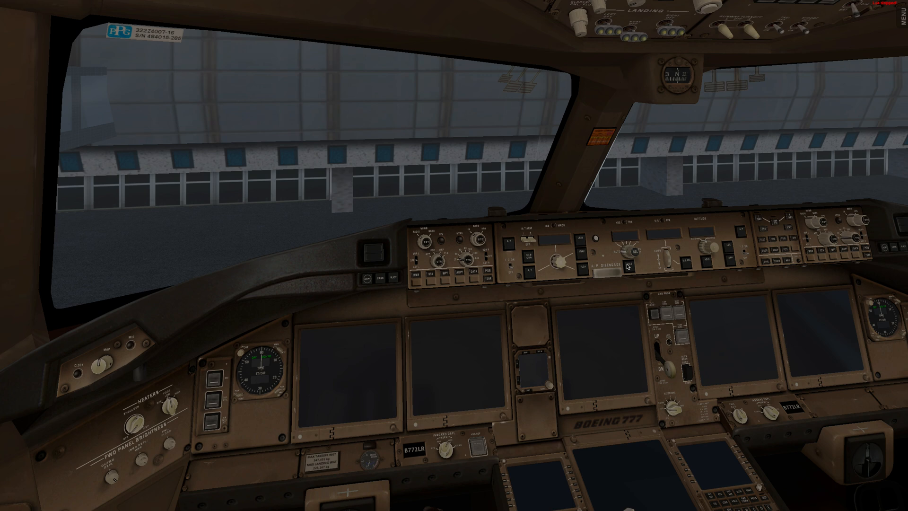
{"action": "mouse_move", "coordinate": [609, 277]}
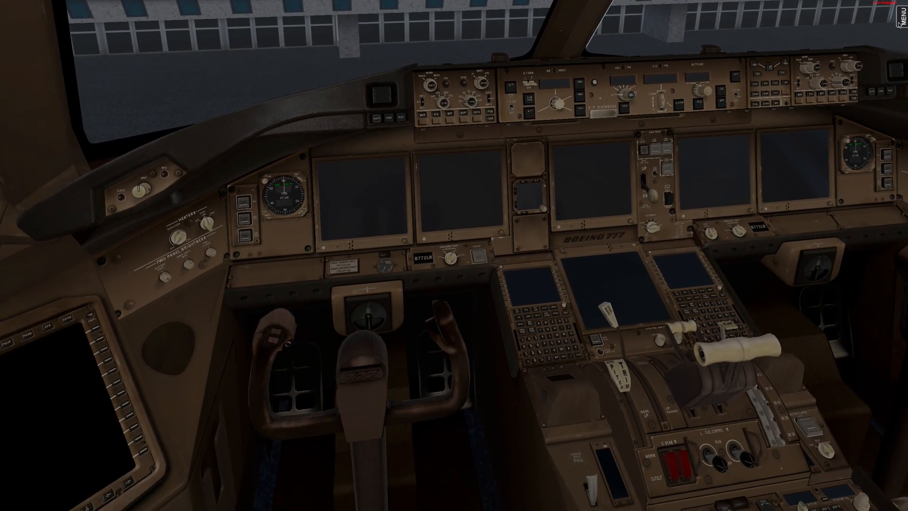
{"action": "left_click", "coordinate": [898, 10]}
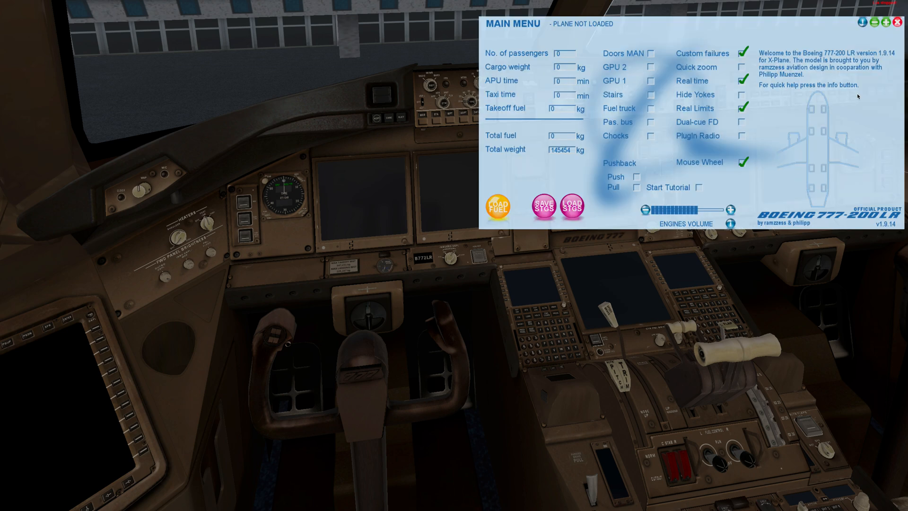
{"action": "left_click", "coordinate": [898, 22]}
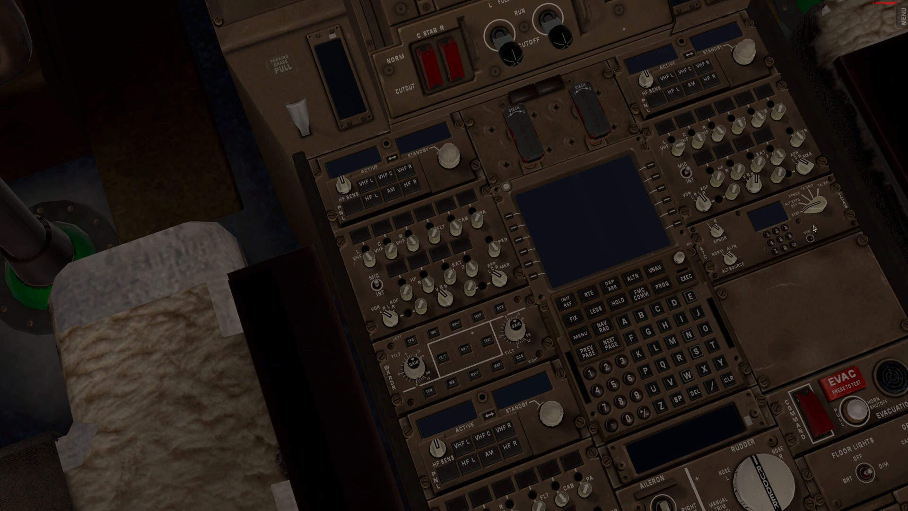
{"action": "mouse_move", "coordinate": [779, 235]}
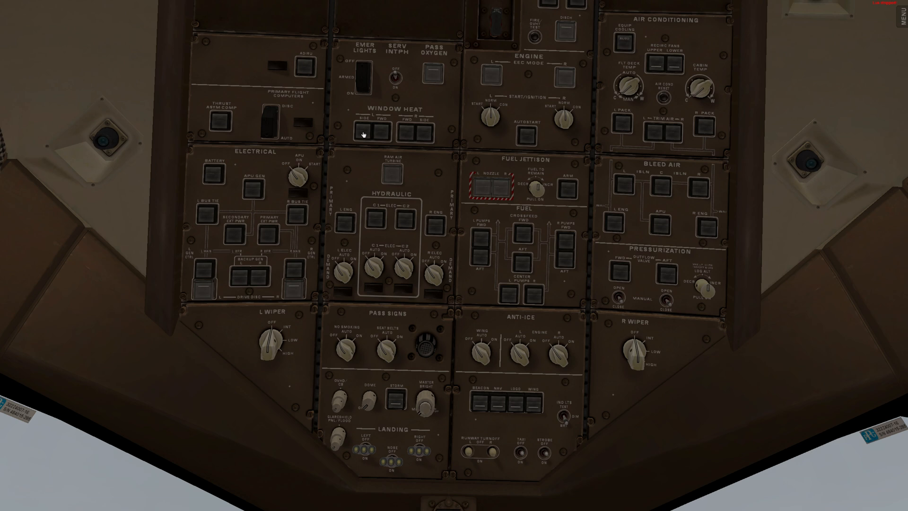
{"action": "mouse_move", "coordinate": [566, 265]}
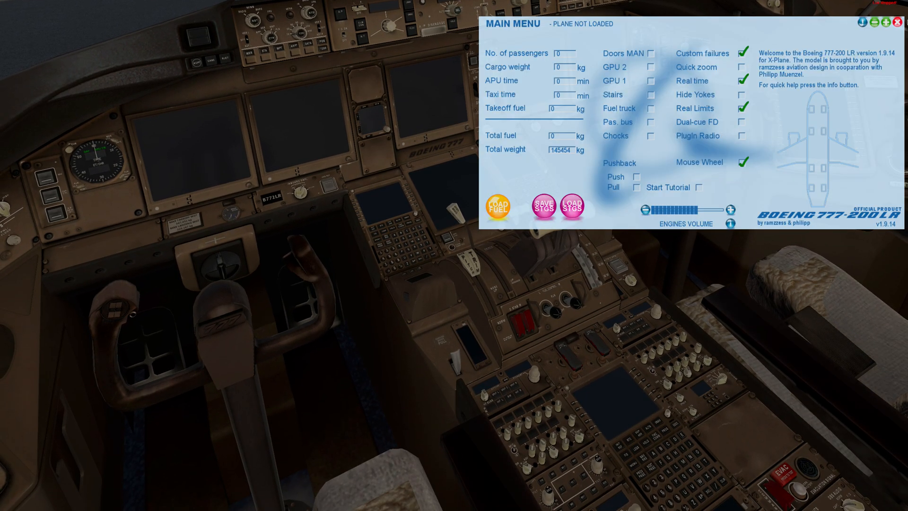
Step: Connect GPU 2 and GPU 1, and switch external power onto the electrical buses
{"action": "left_click", "coordinate": [649, 67]}
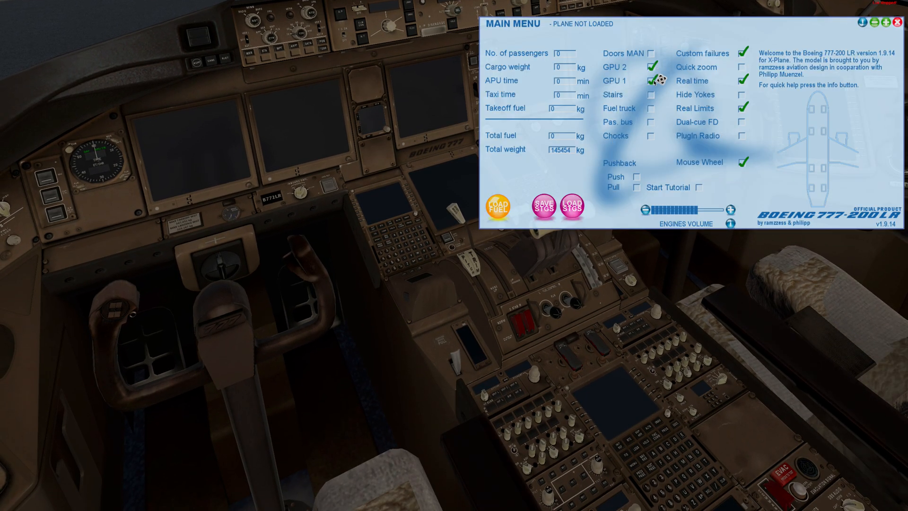
{"action": "left_click", "coordinate": [900, 22]}
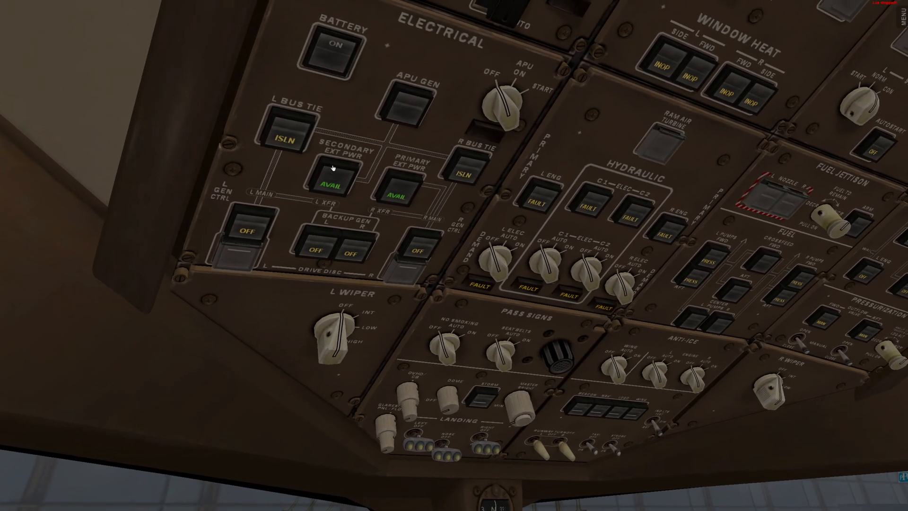
{"action": "left_click", "coordinate": [291, 130]}
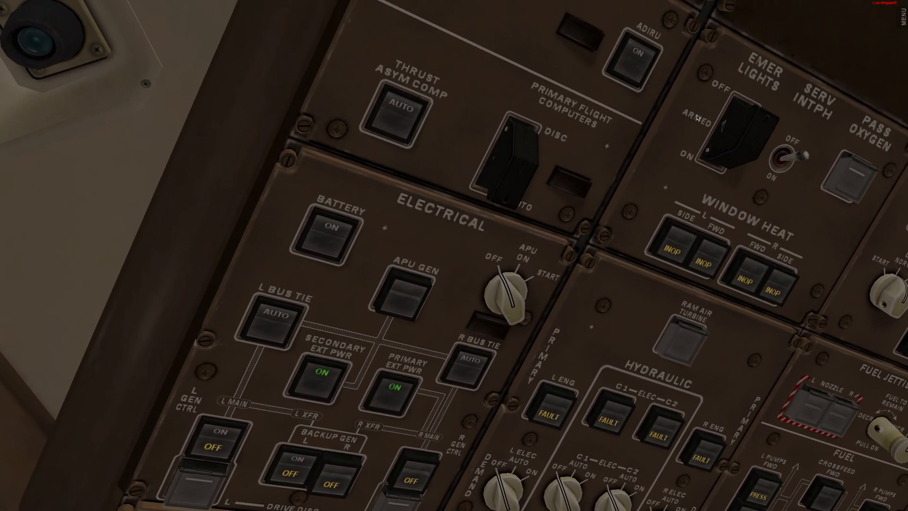
{"action": "left_click", "coordinate": [902, 17]}
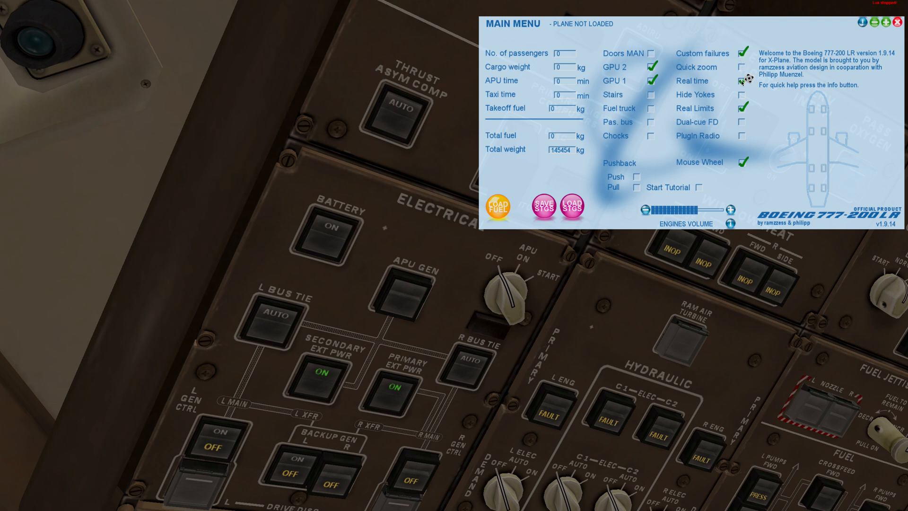
Step: Untick the Real time option in the 777 Main Menu
{"action": "left_click", "coordinate": [898, 22]}
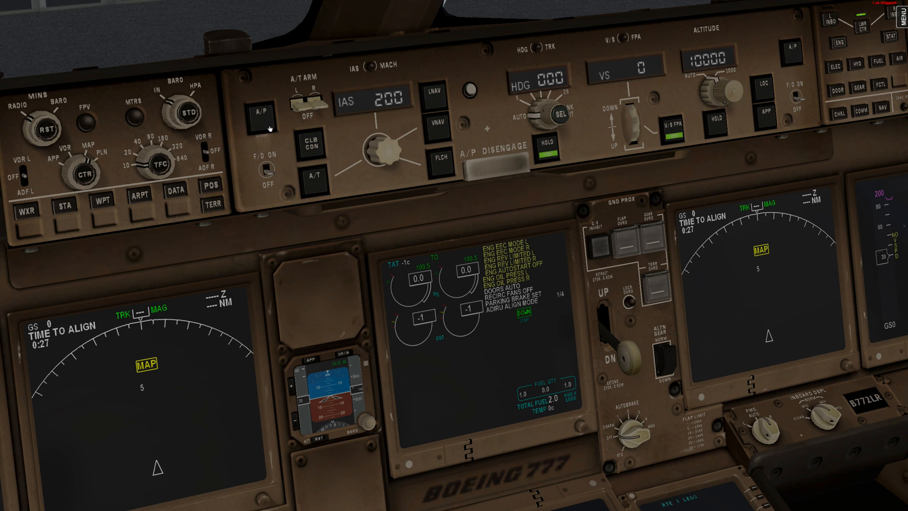
Step: Flip the captain's F/D switch on the MCP to ON
{"action": "left_click", "coordinate": [258, 111]}
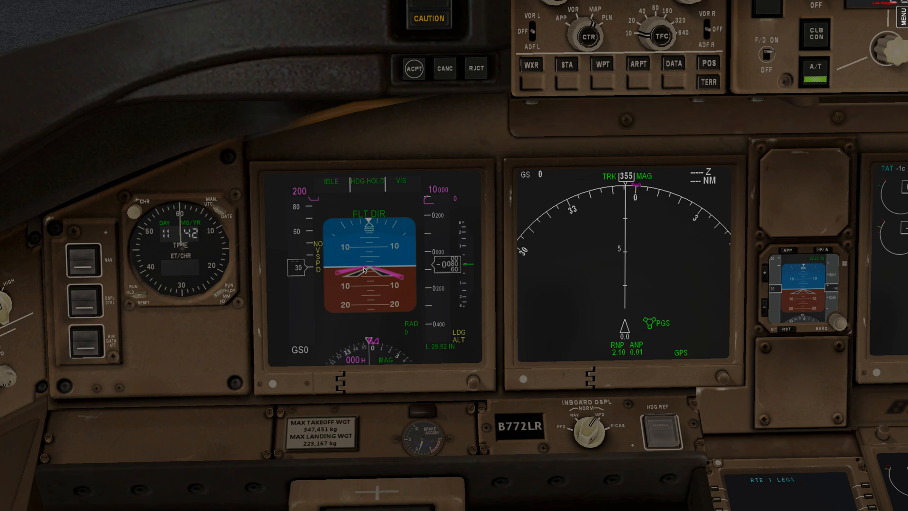
{"action": "mouse_move", "coordinate": [386, 292]}
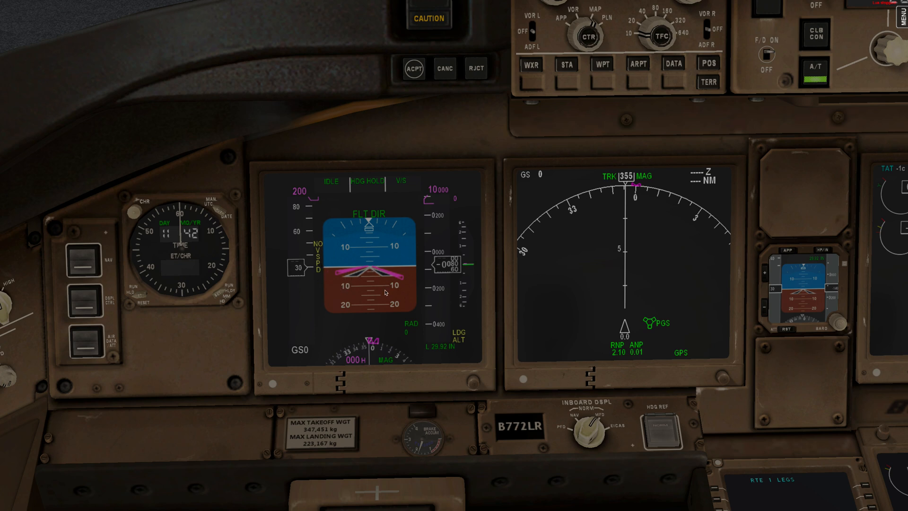
{"action": "mouse_move", "coordinate": [410, 273]}
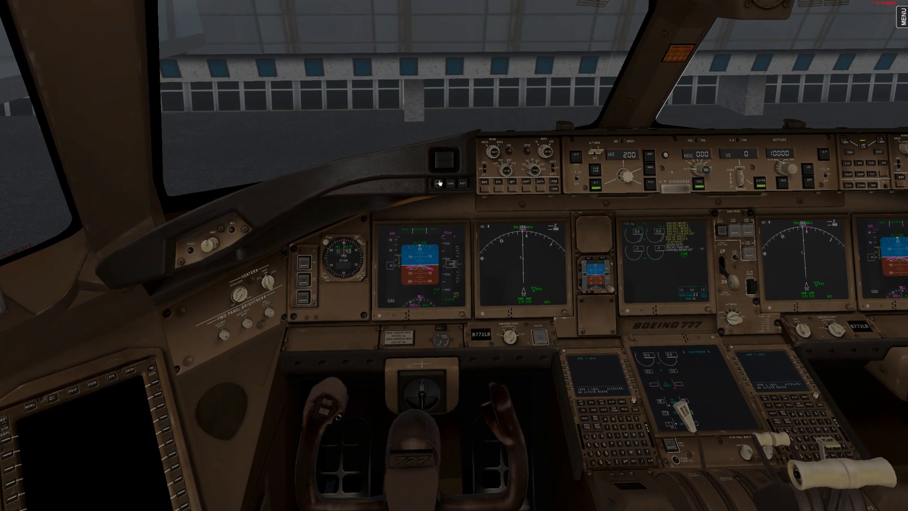
{"action": "mouse_move", "coordinate": [413, 224]}
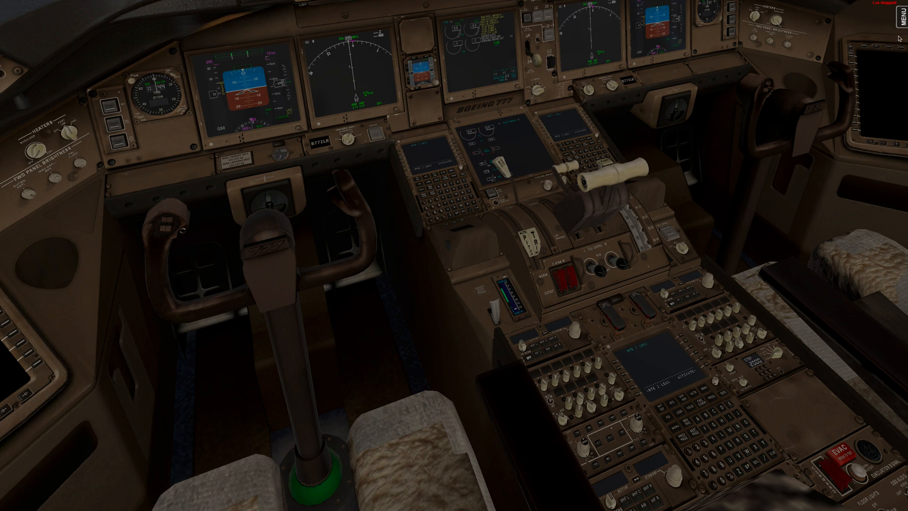
{"action": "left_click", "coordinate": [897, 10]}
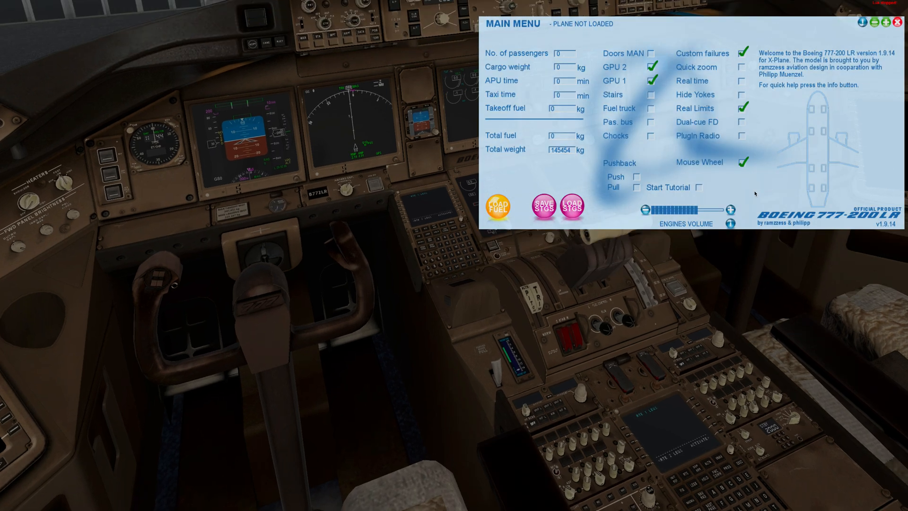
{"action": "left_click", "coordinate": [898, 22]}
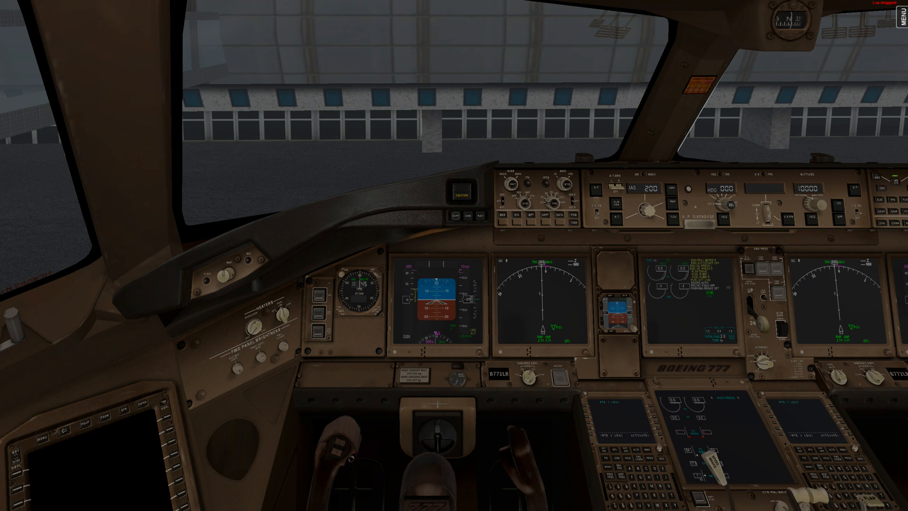
{"action": "mouse_move", "coordinate": [555, 330]}
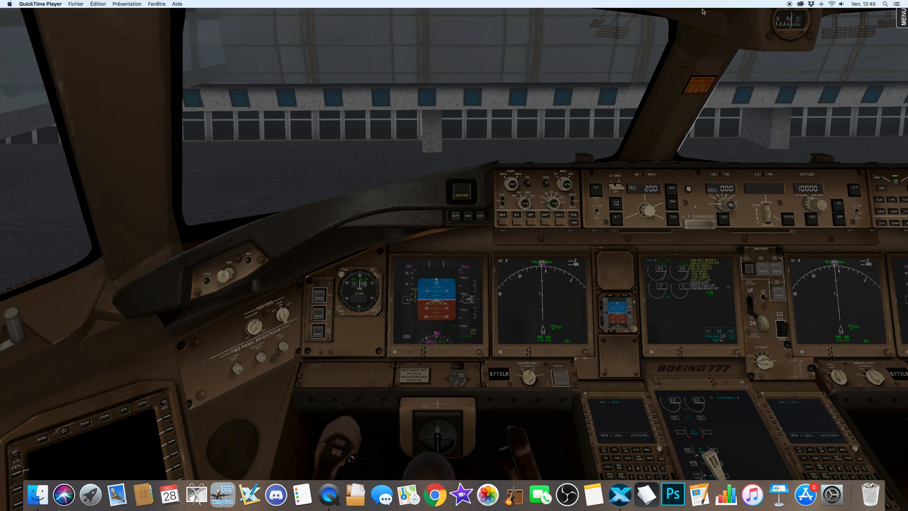
{"action": "mouse_move", "coordinate": [721, 31]}
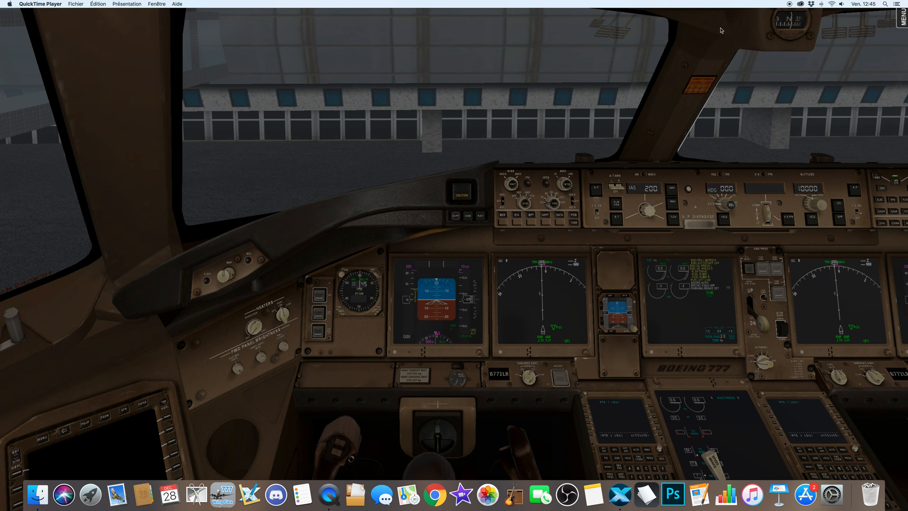
{"action": "mouse_move", "coordinate": [728, 27]}
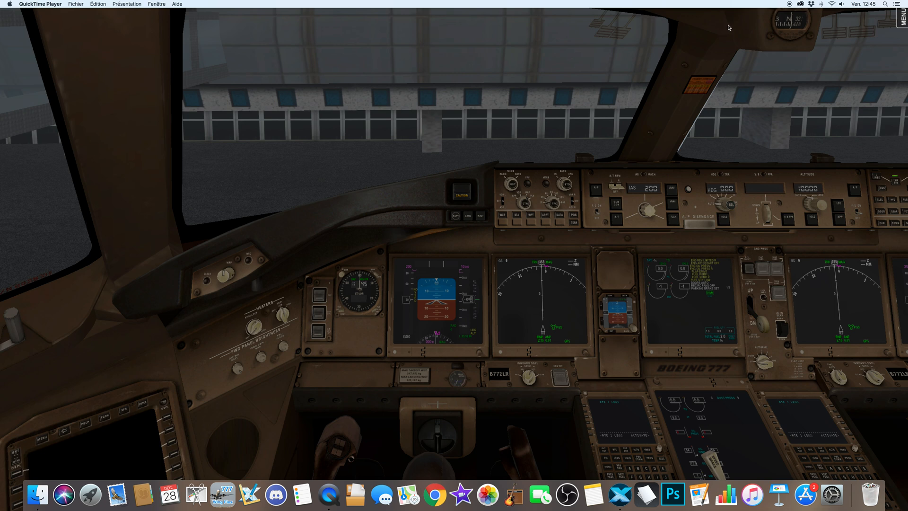